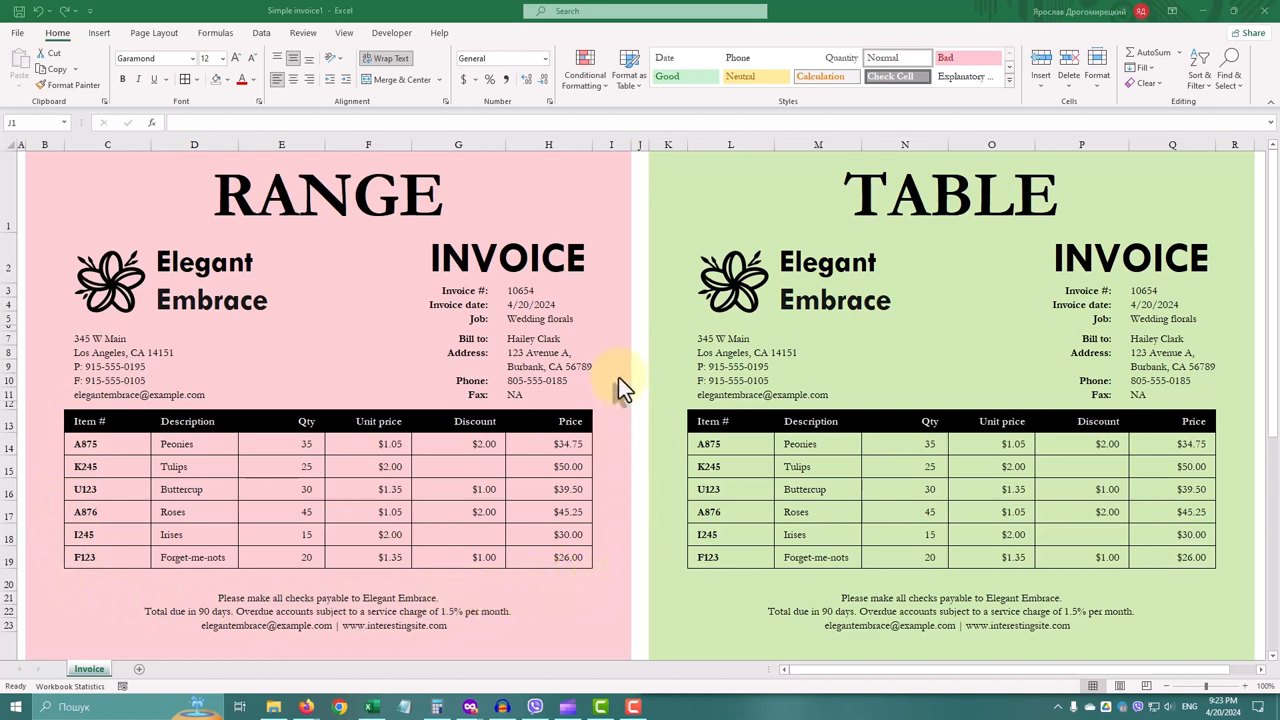
mouse_move(350, 396)
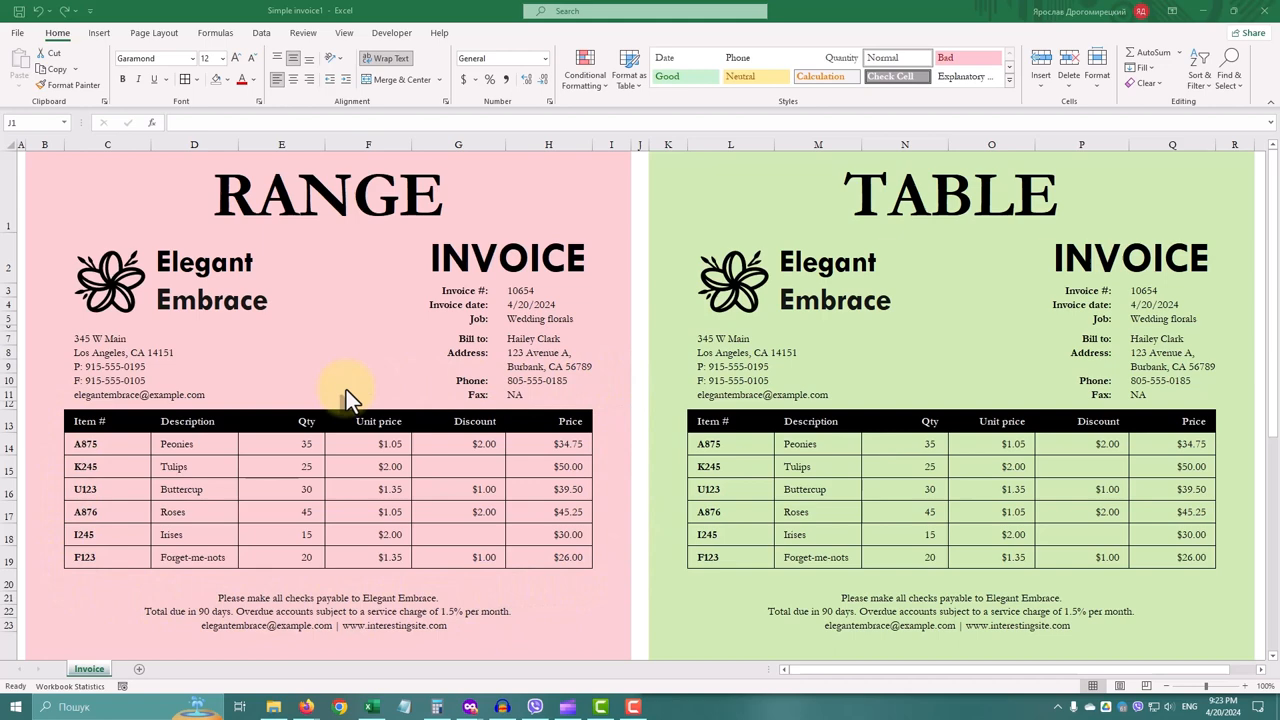
mouse_move(24, 410)
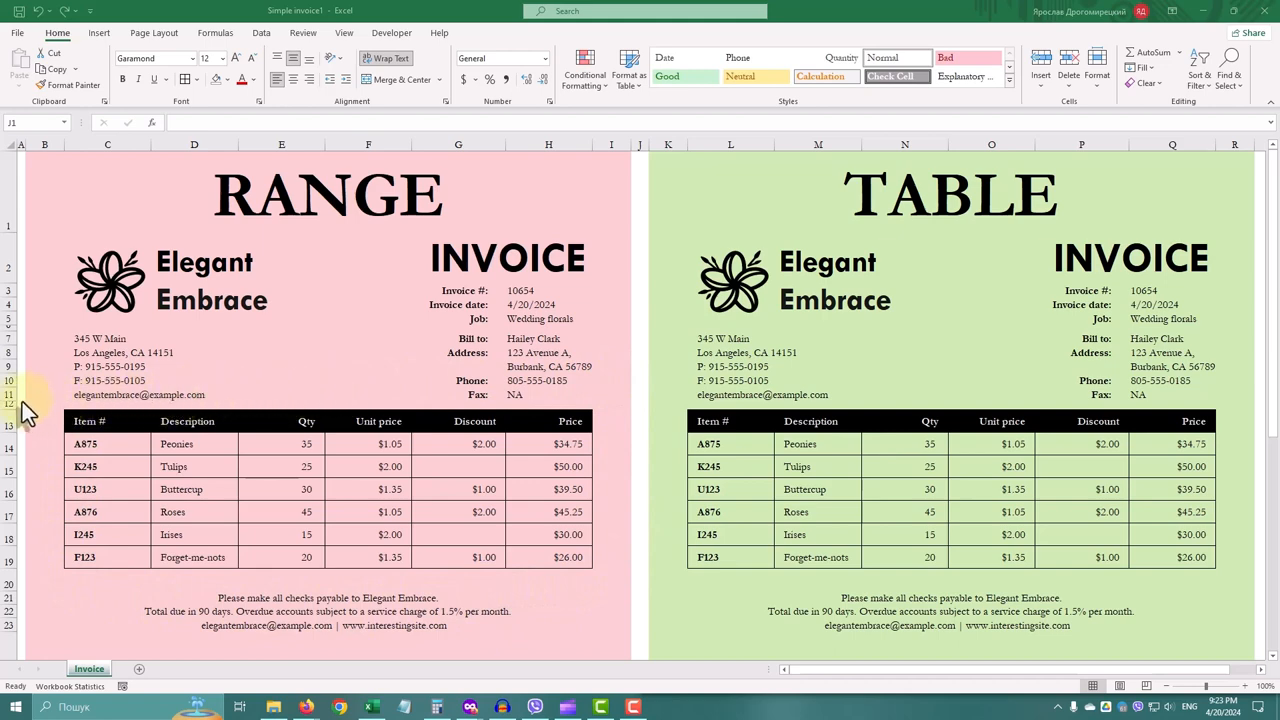
mouse_move(216, 388)
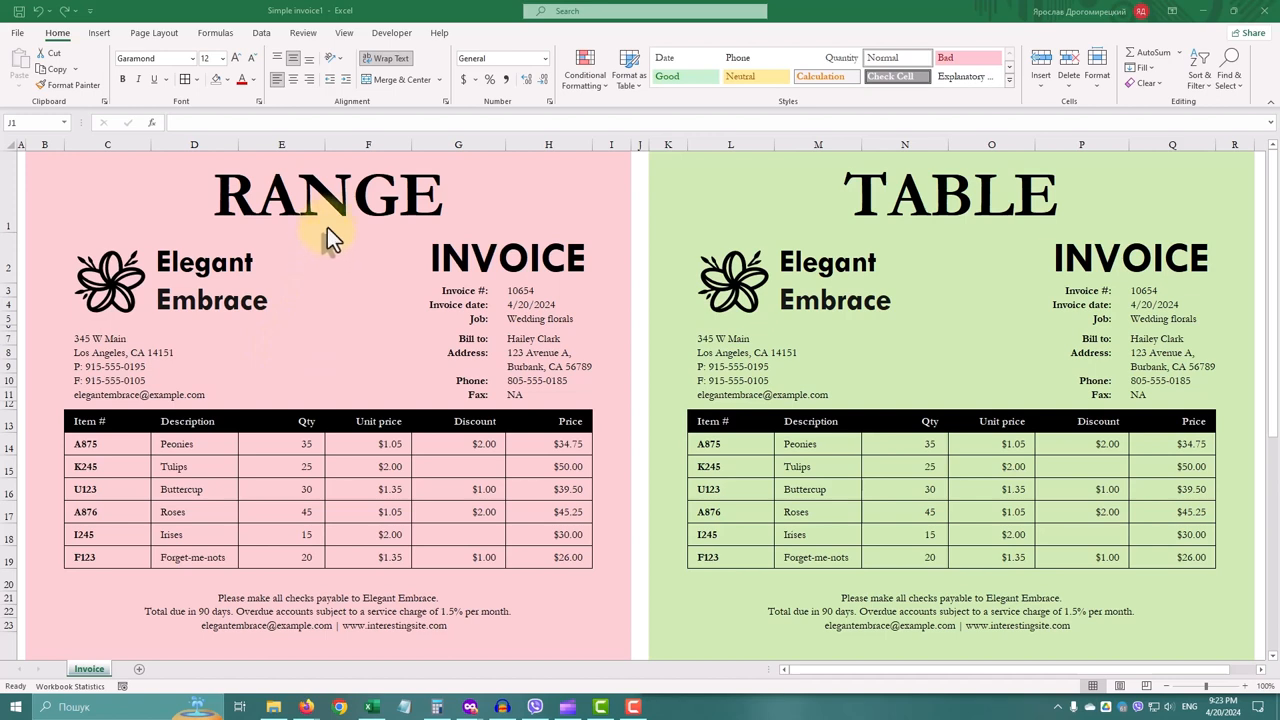
mouse_move(336, 244)
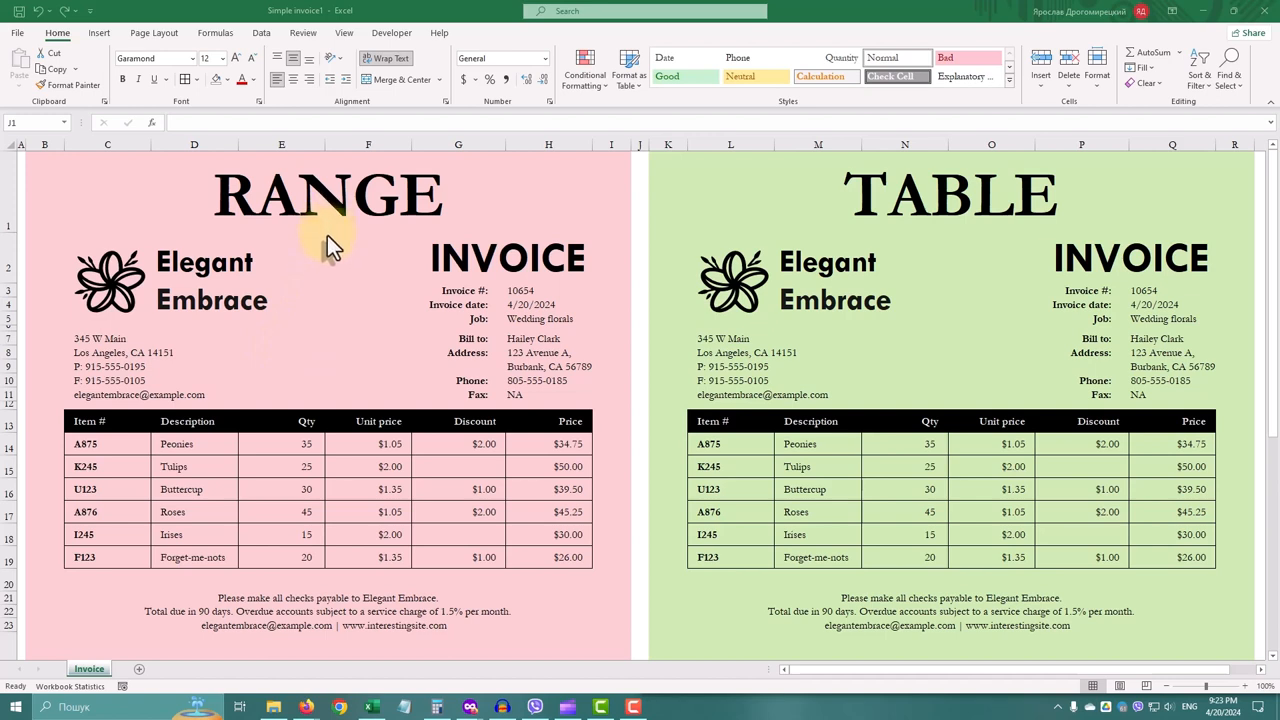
mouse_move(364, 310)
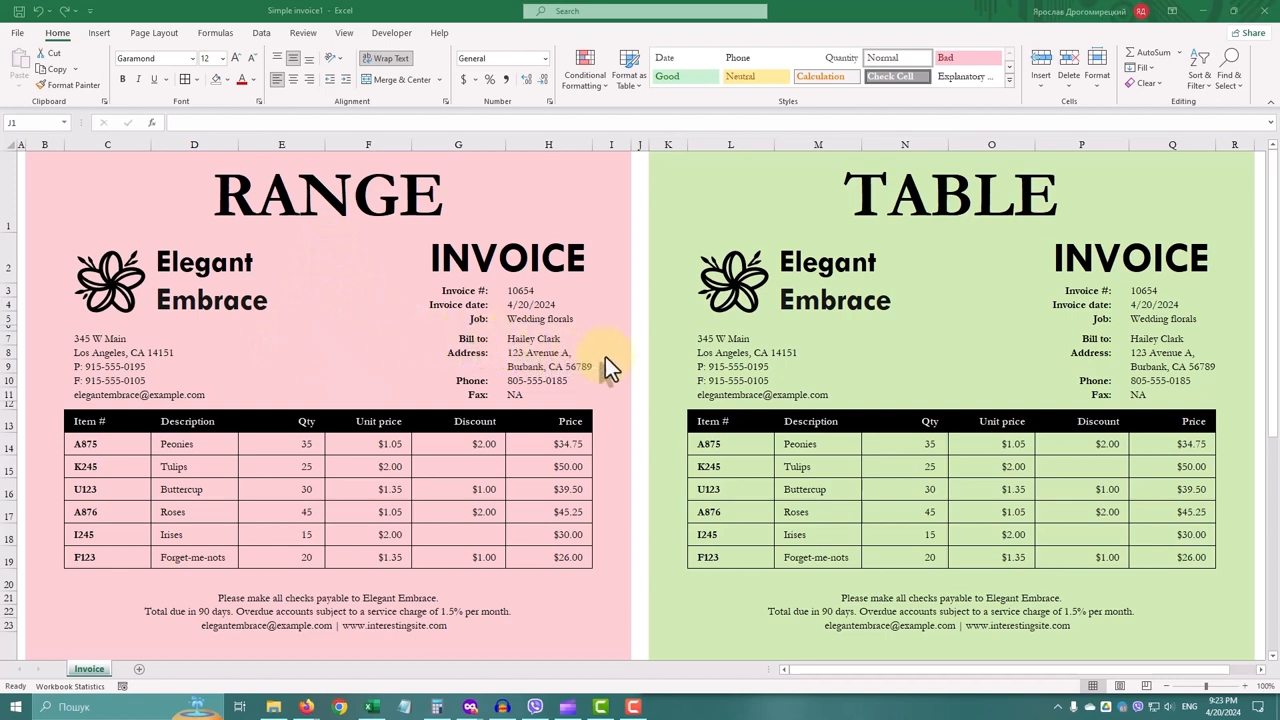
mouse_move(700, 516)
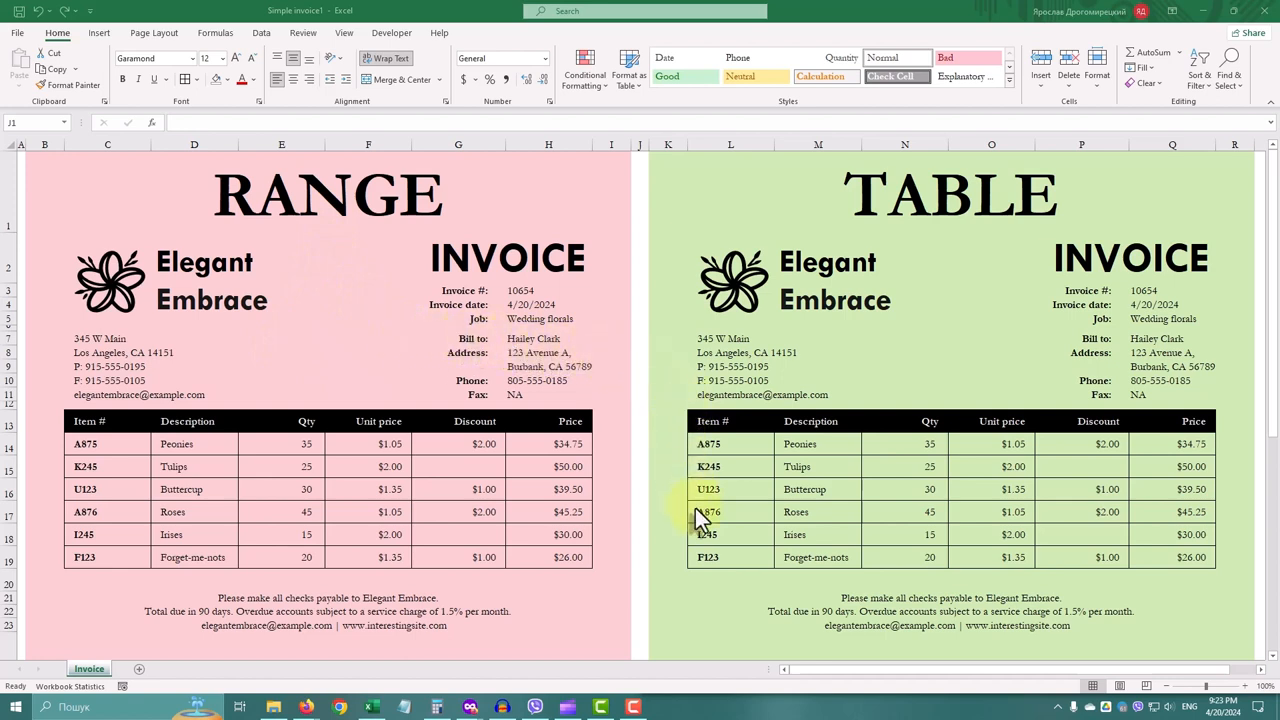
mouse_move(778, 612)
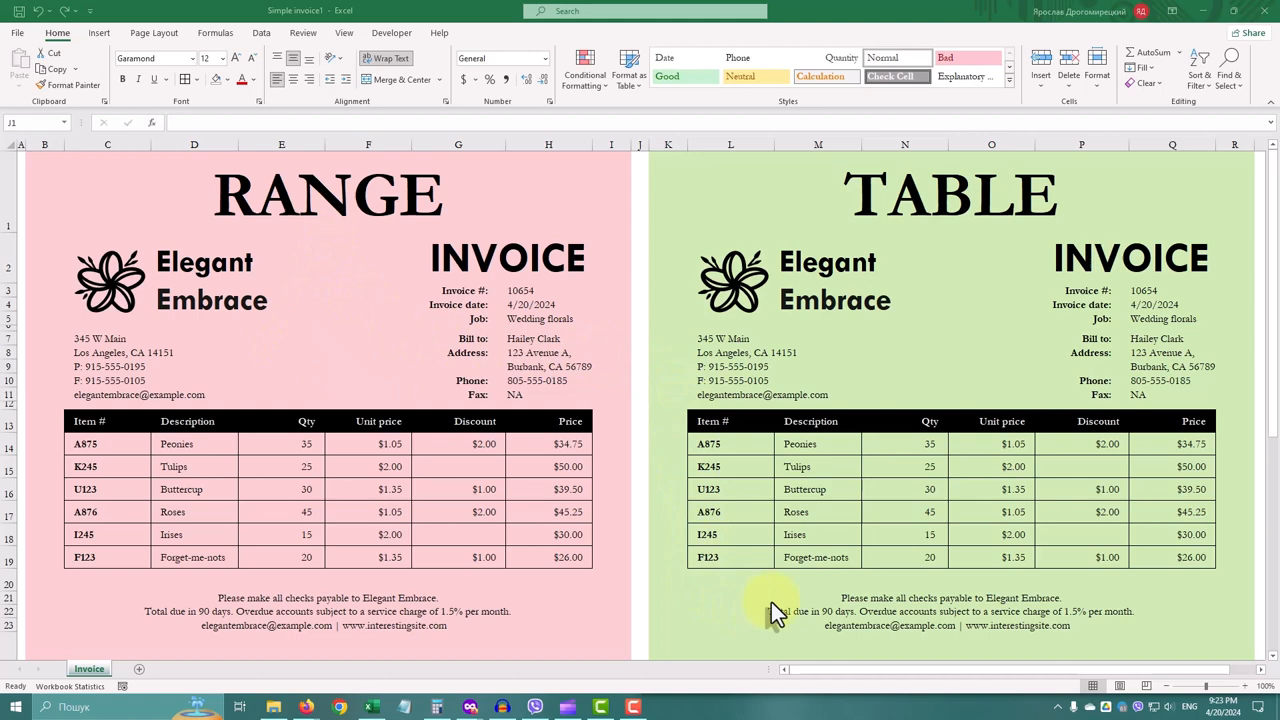
mouse_move(1144, 596)
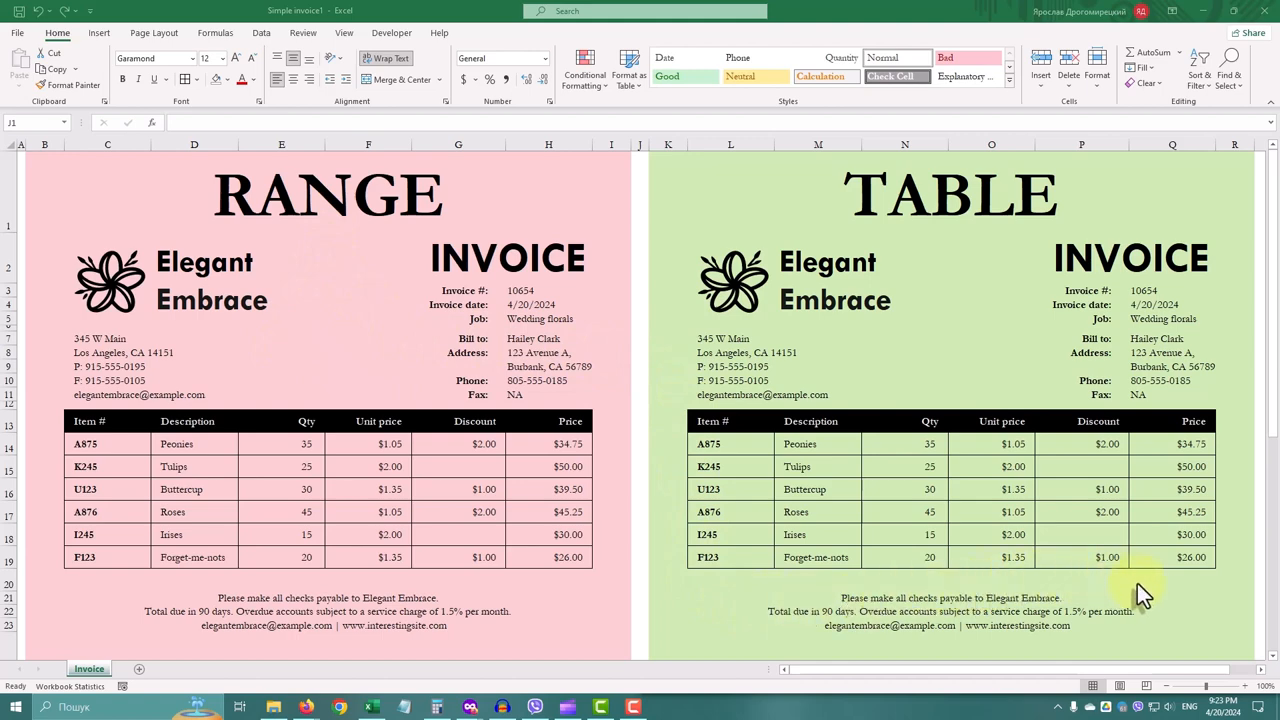
mouse_move(1240, 580)
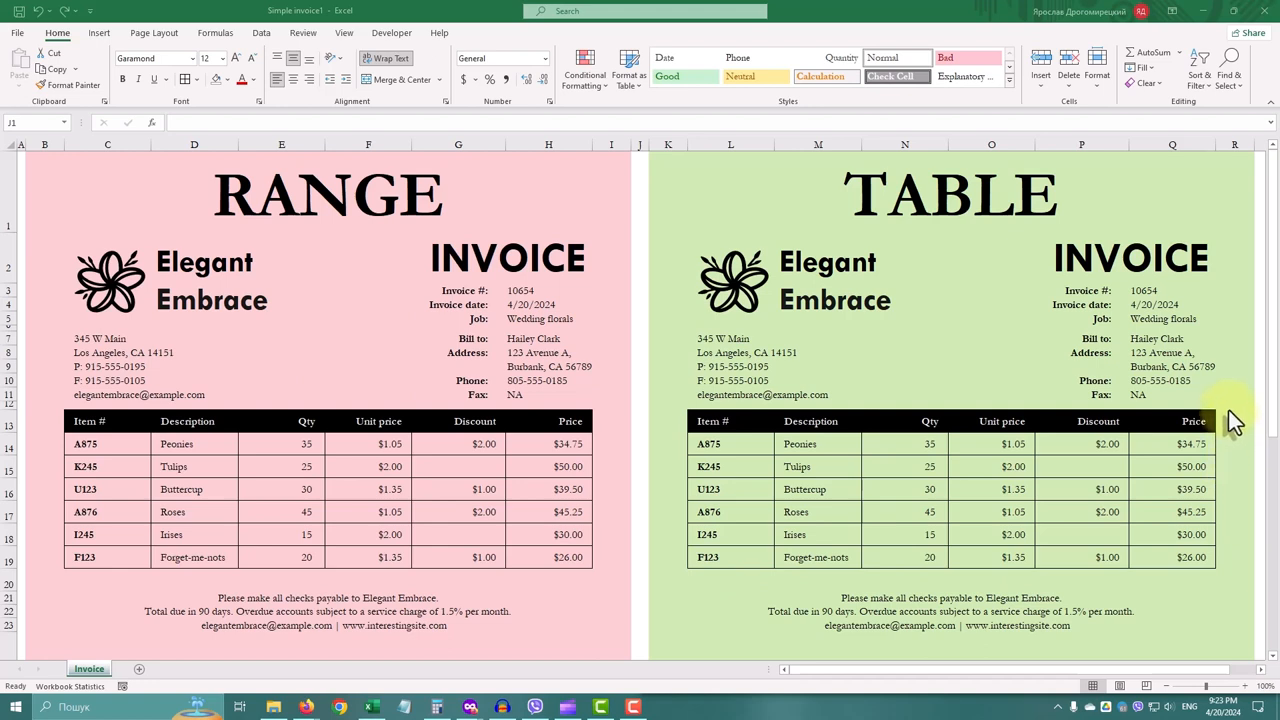
mouse_move(1000, 400)
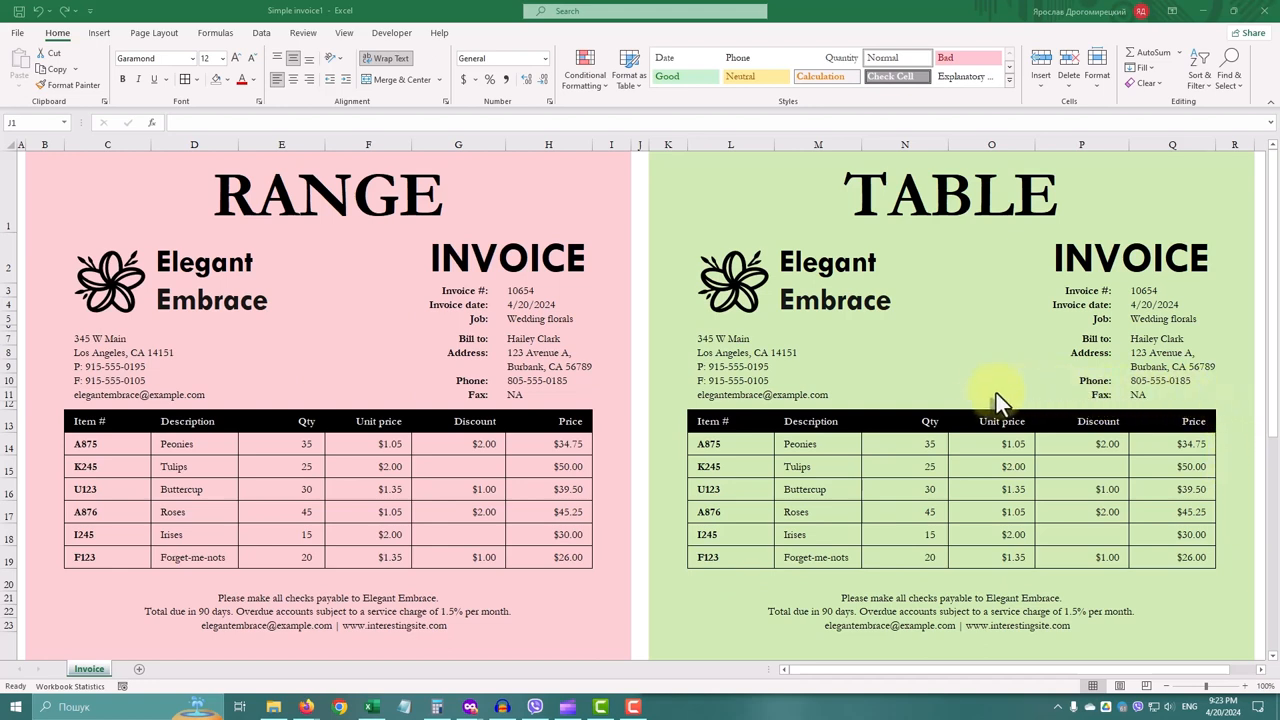
mouse_move(684, 400)
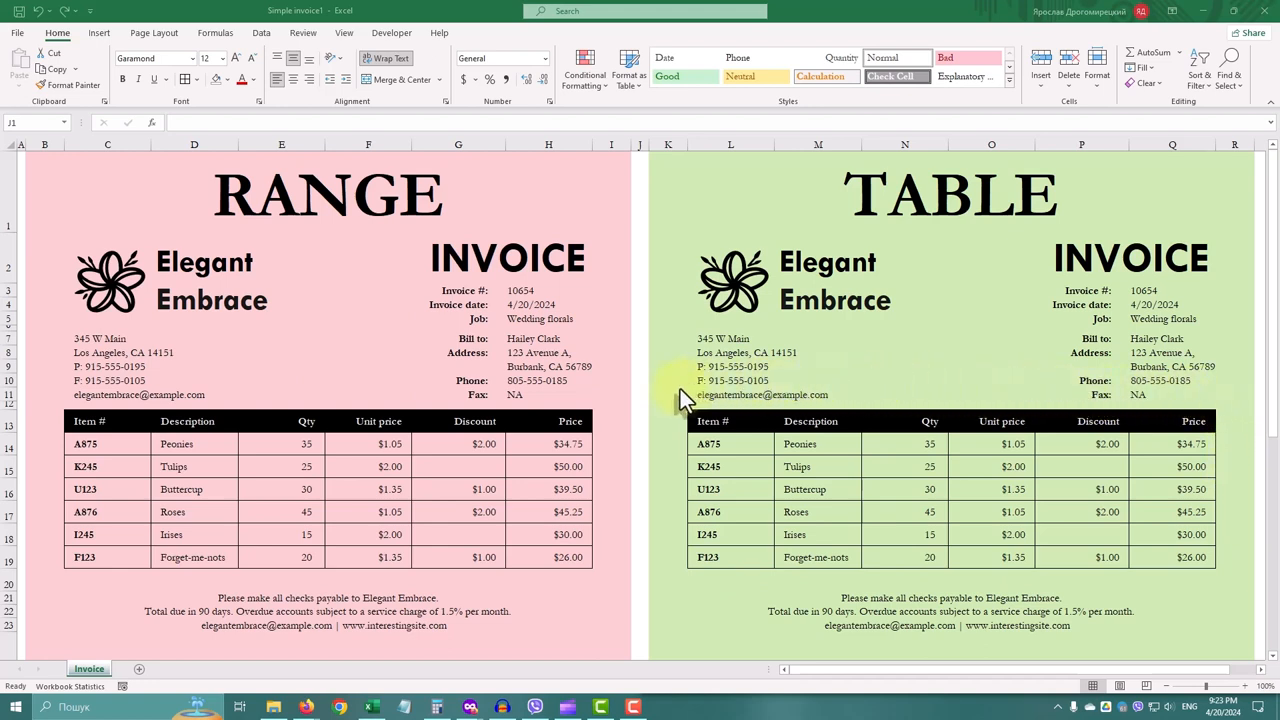
mouse_move(904, 380)
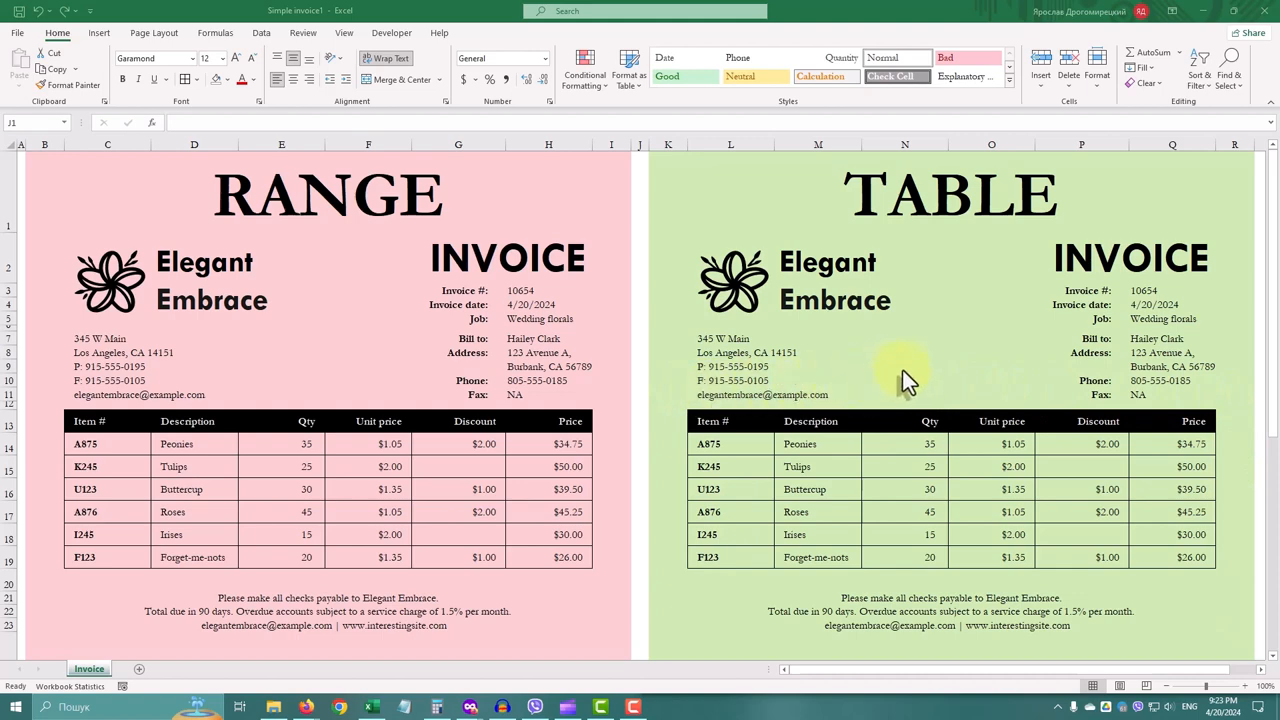
mouse_move(956, 270)
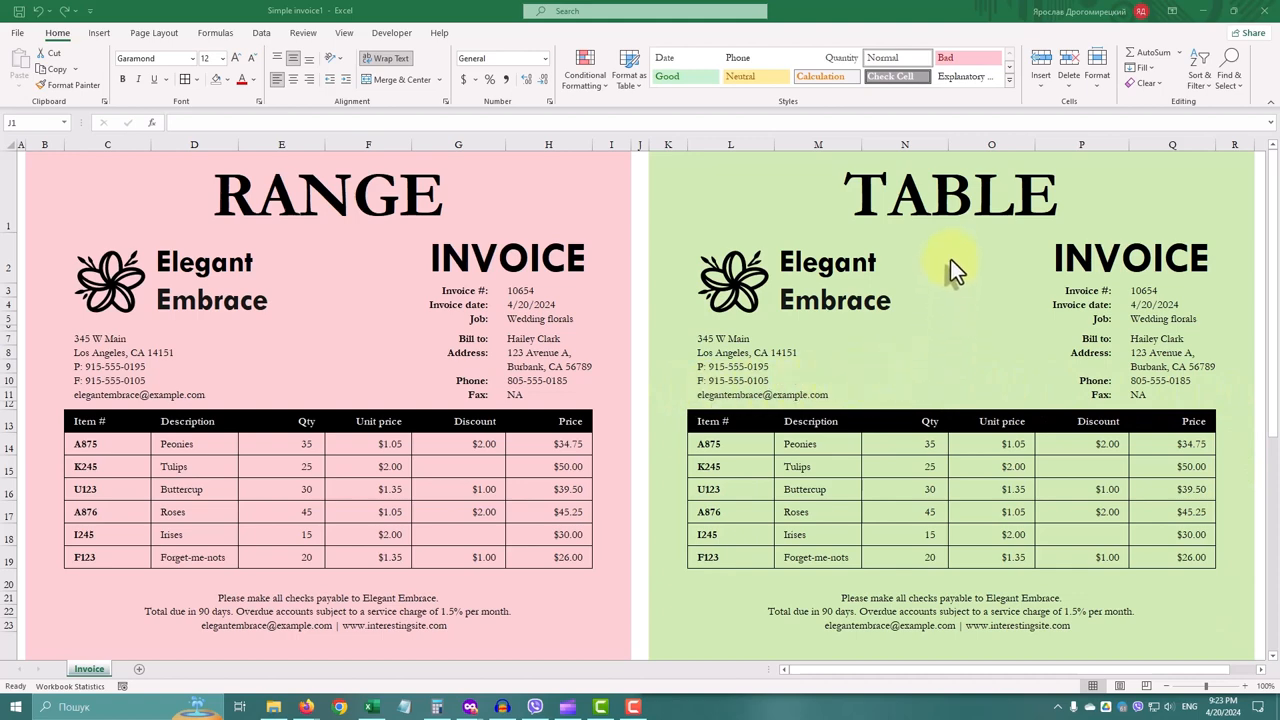
mouse_move(950, 220)
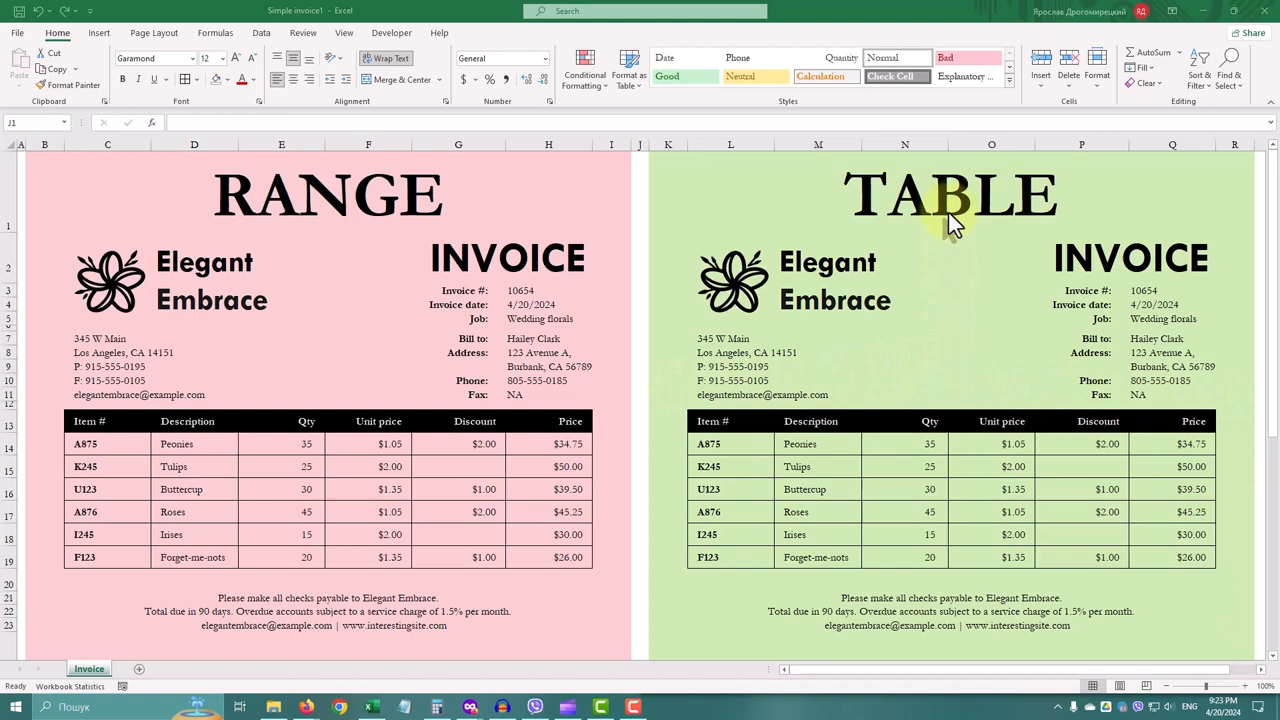
mouse_move(944, 320)
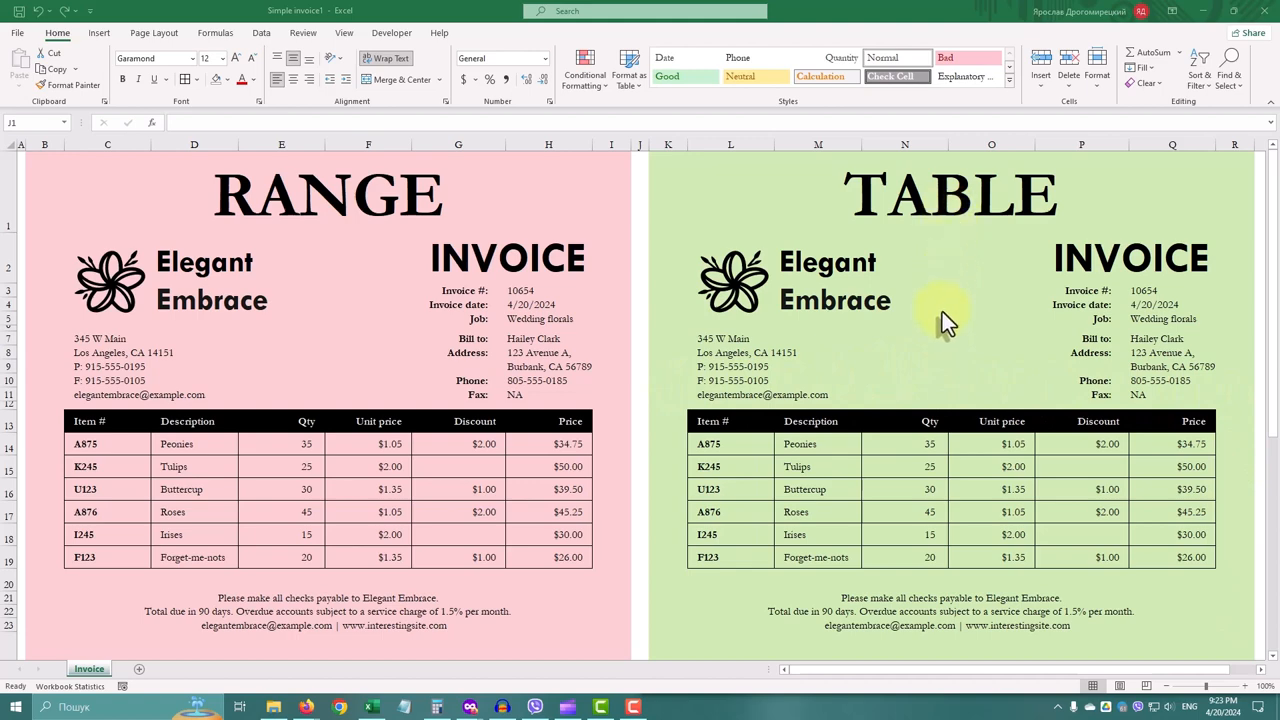
mouse_move(764, 460)
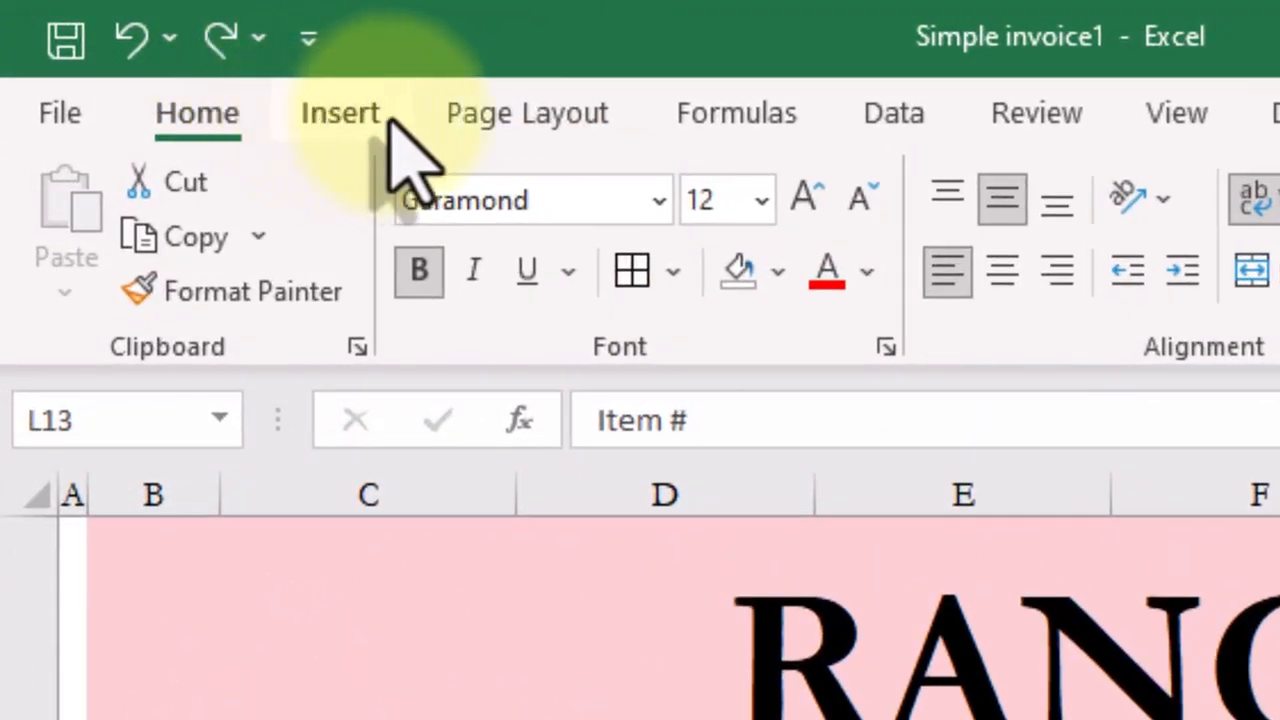
Convert the TABLE invoice's item grid into an Excel table with a header row
left_click(340, 112)
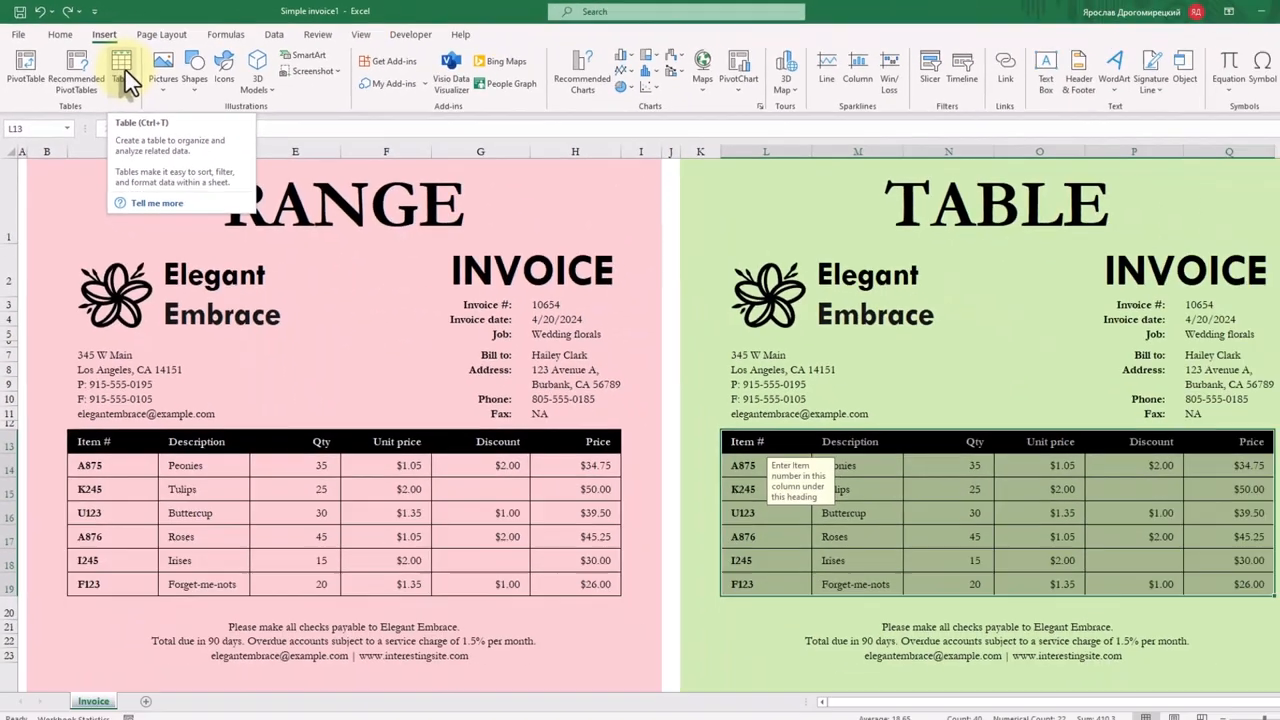
left_click(116, 64)
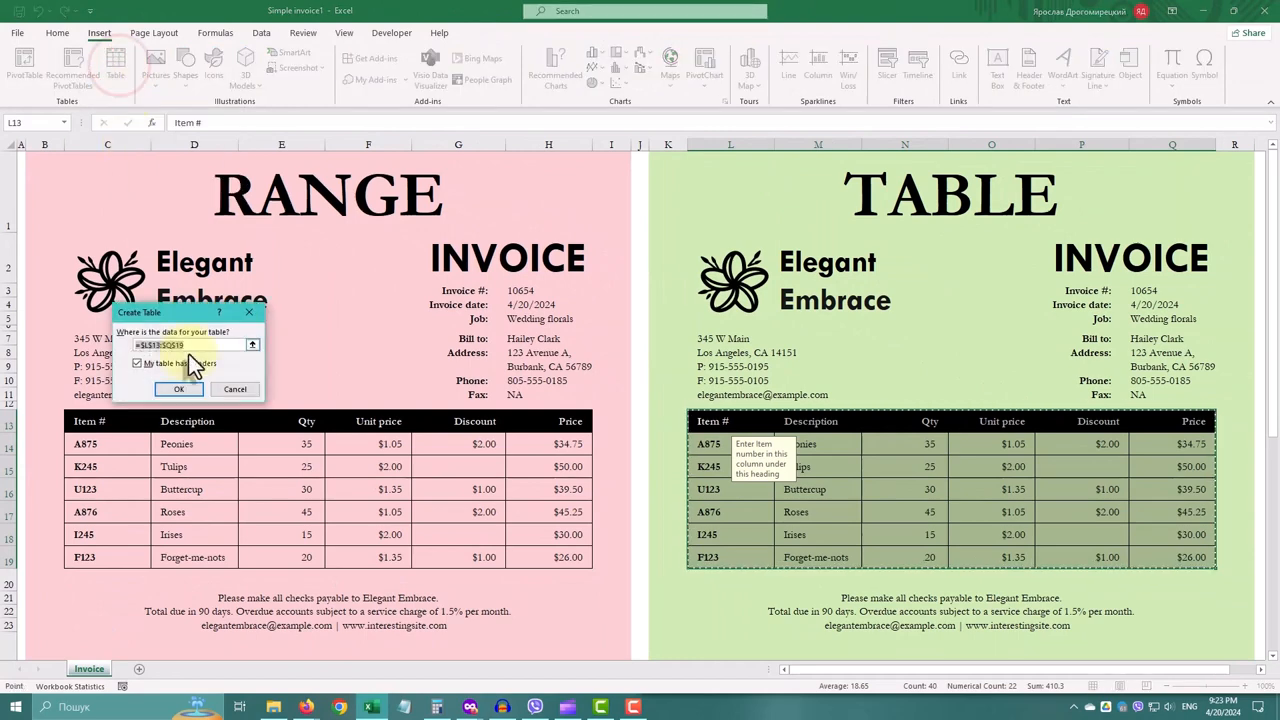
left_click(178, 388)
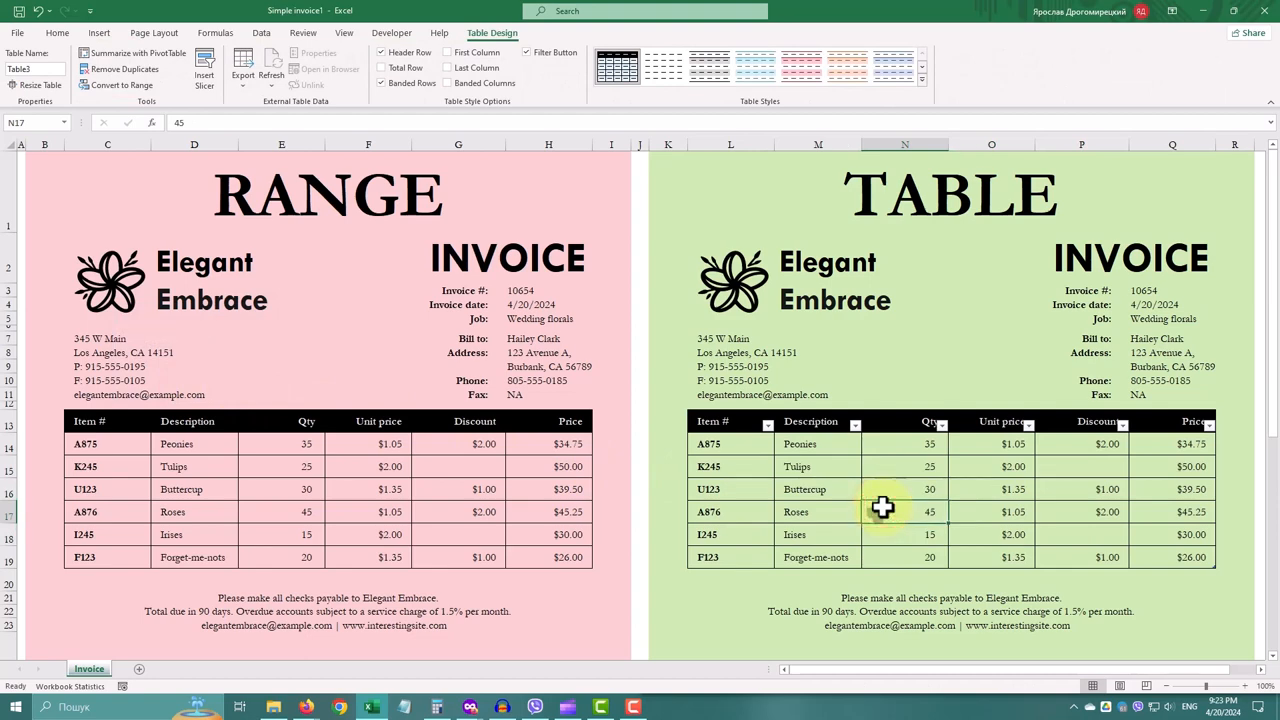
mouse_move(1212, 568)
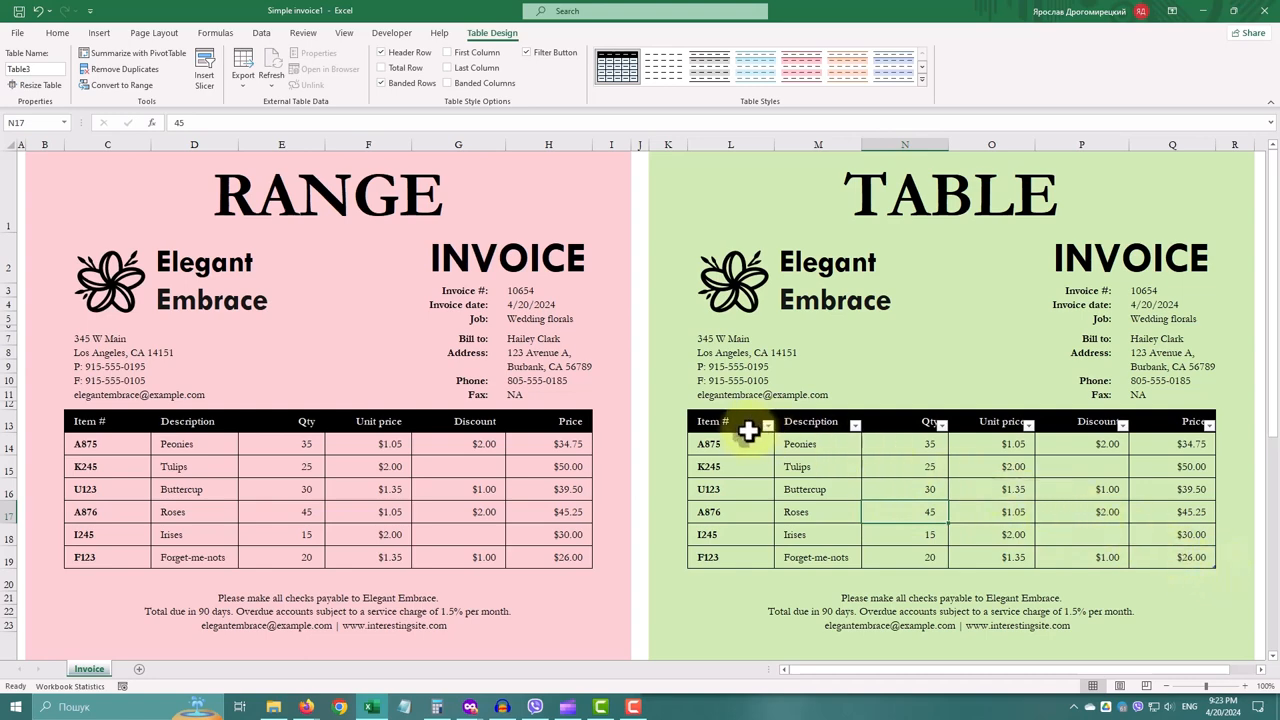
Enter a new item E123, description Lili, quantity 10, under the item lists
left_click(730, 580)
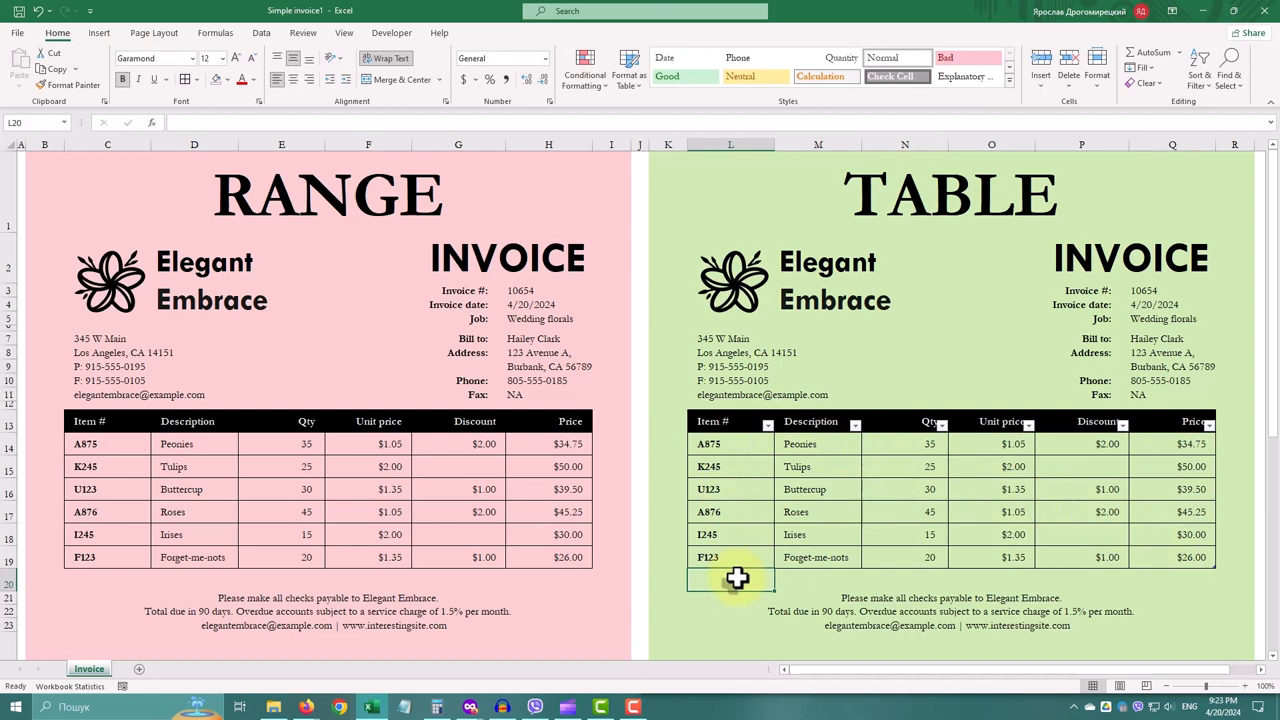
type("E123")
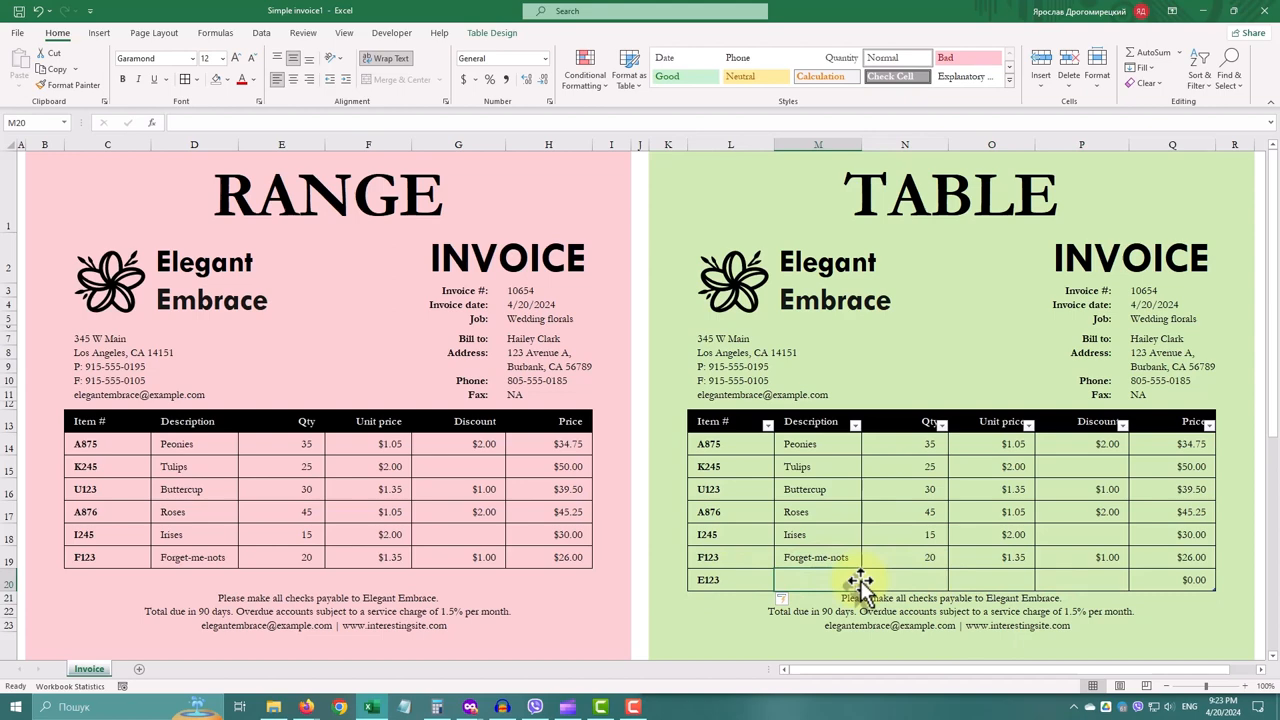
type("Lilies")
left_click(904, 580)
type("10")
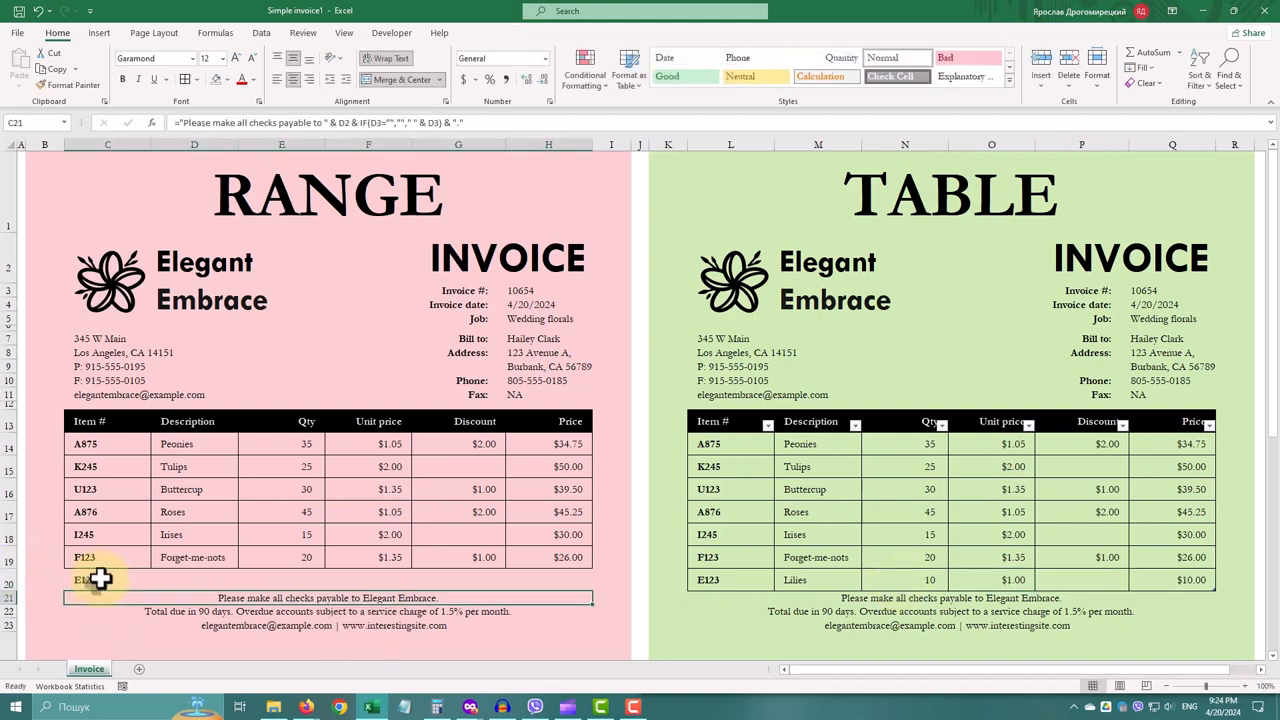
type("Lili")
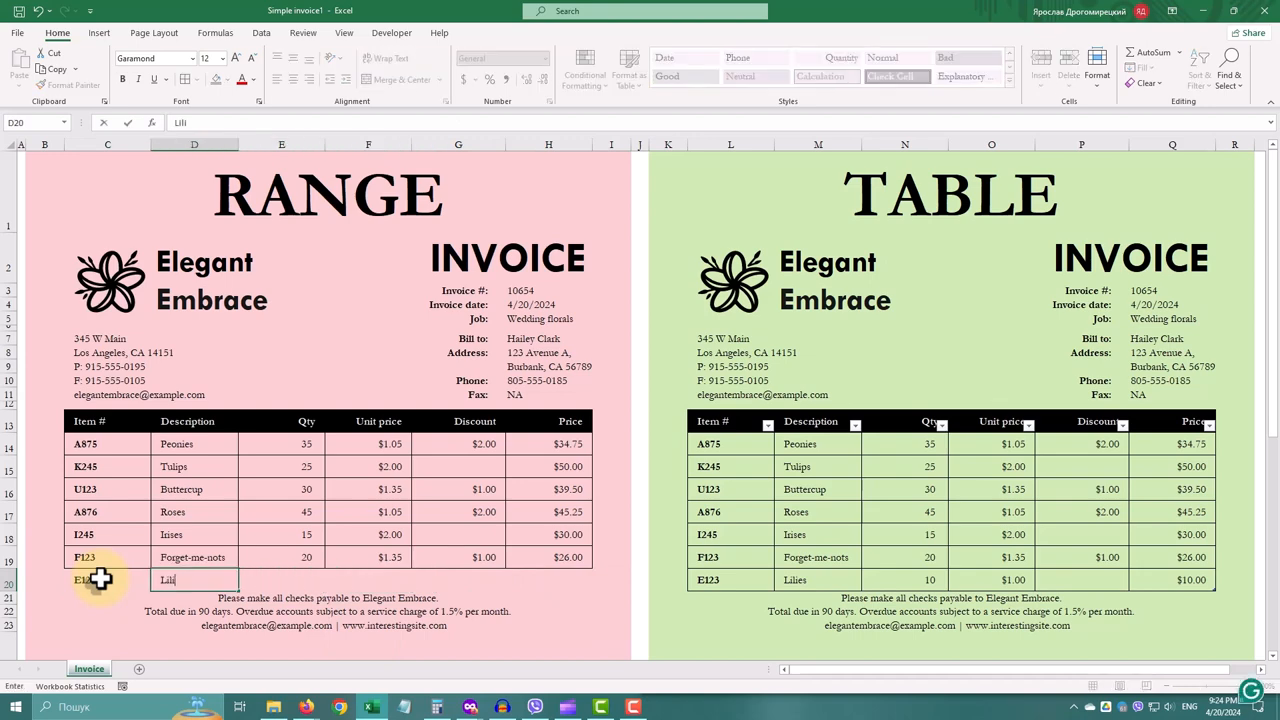
key("Enter")
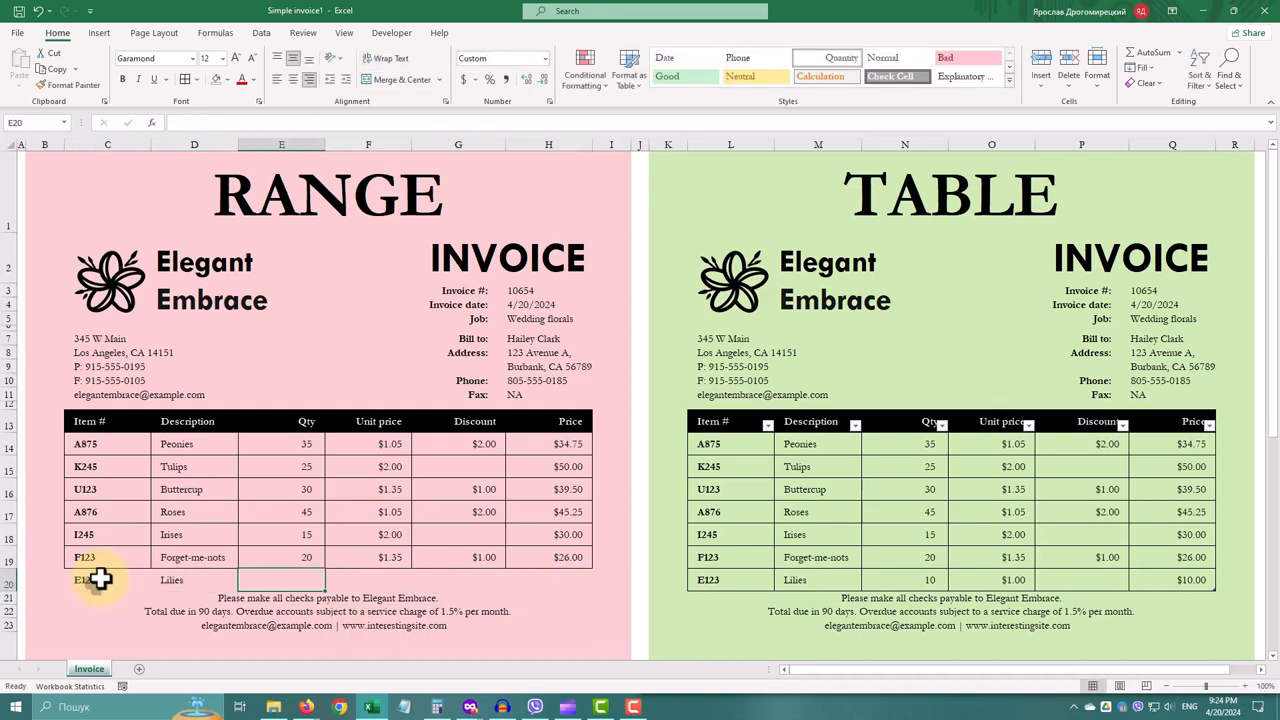
type("10")
left_click(368, 580)
type("$1.00")
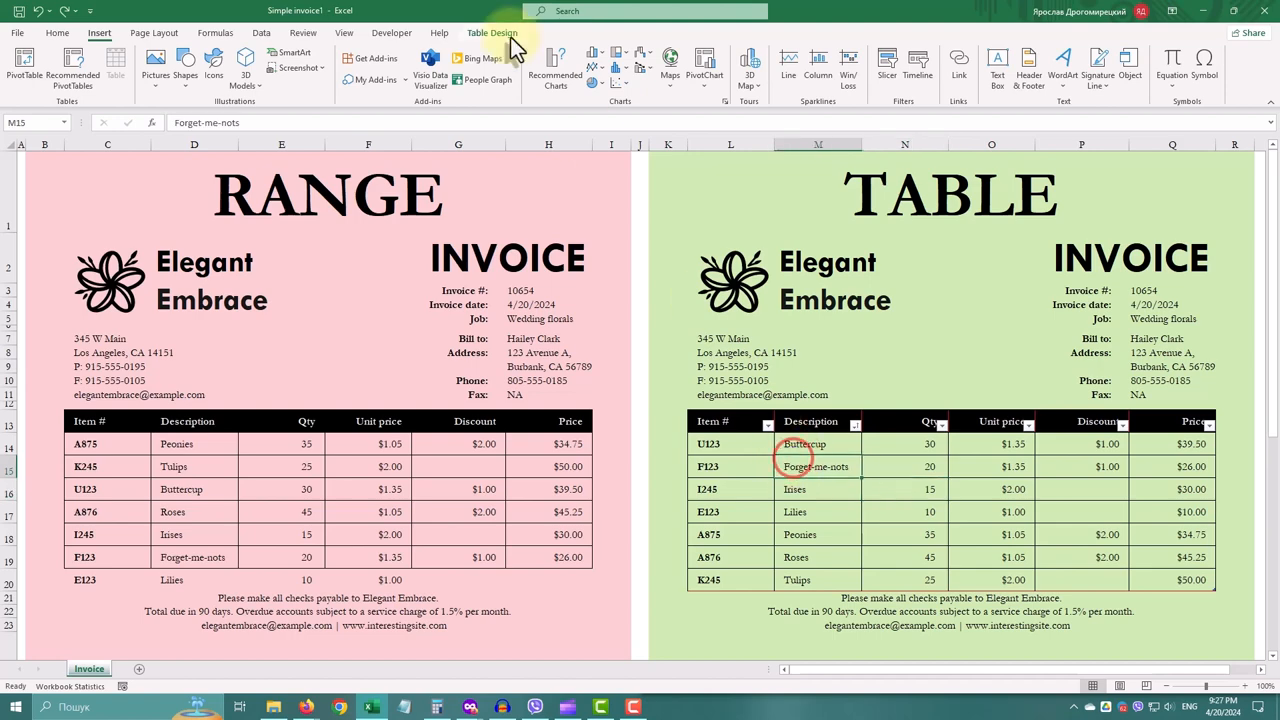
left_click(492, 32)
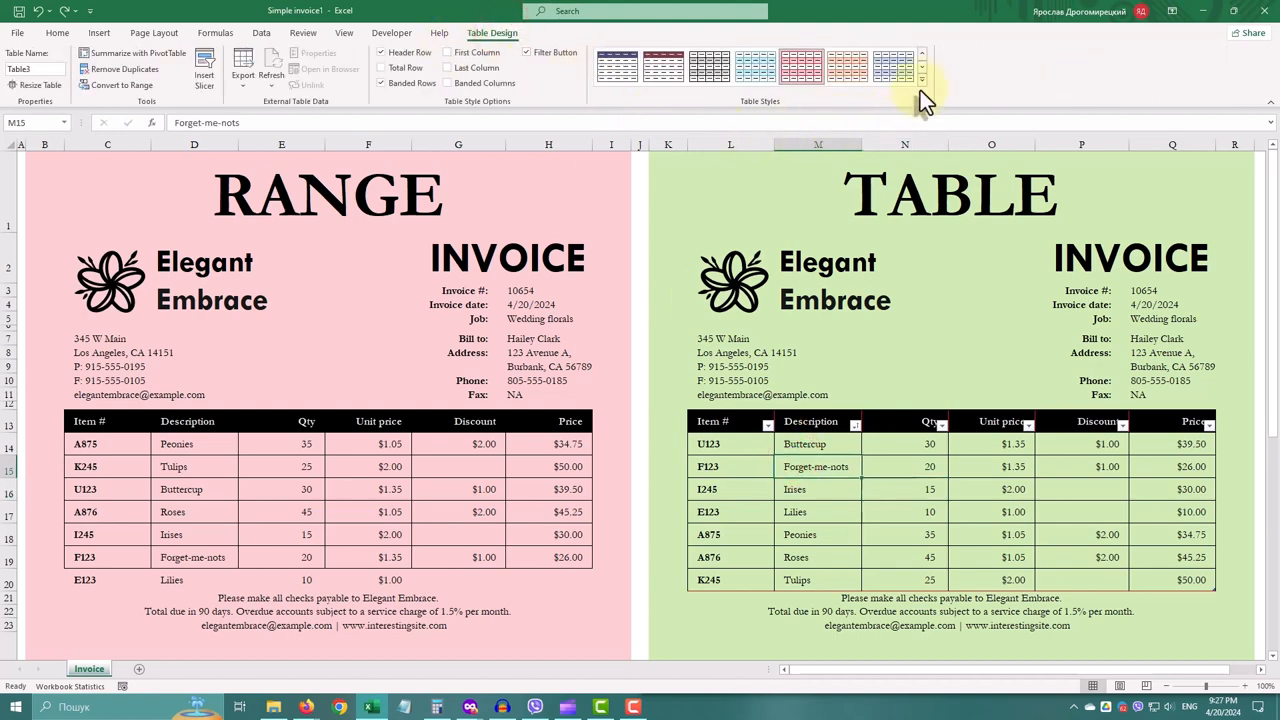
left_click(920, 94)
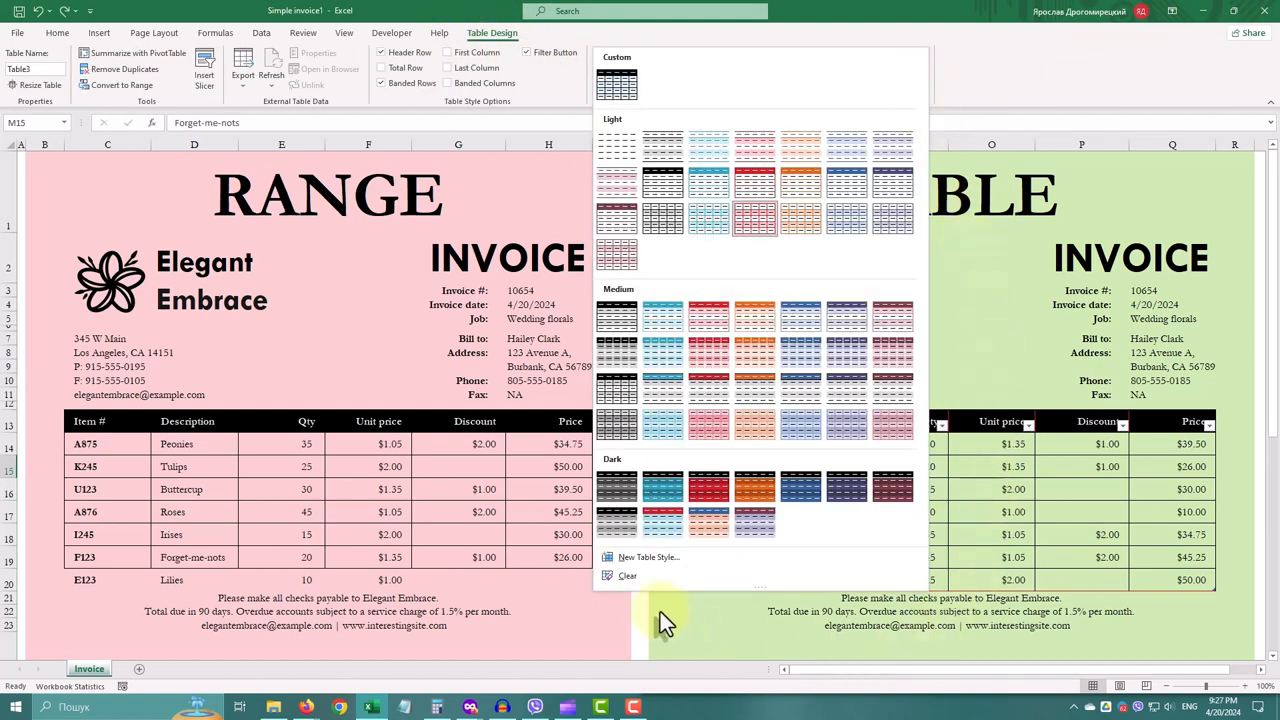
mouse_move(904, 656)
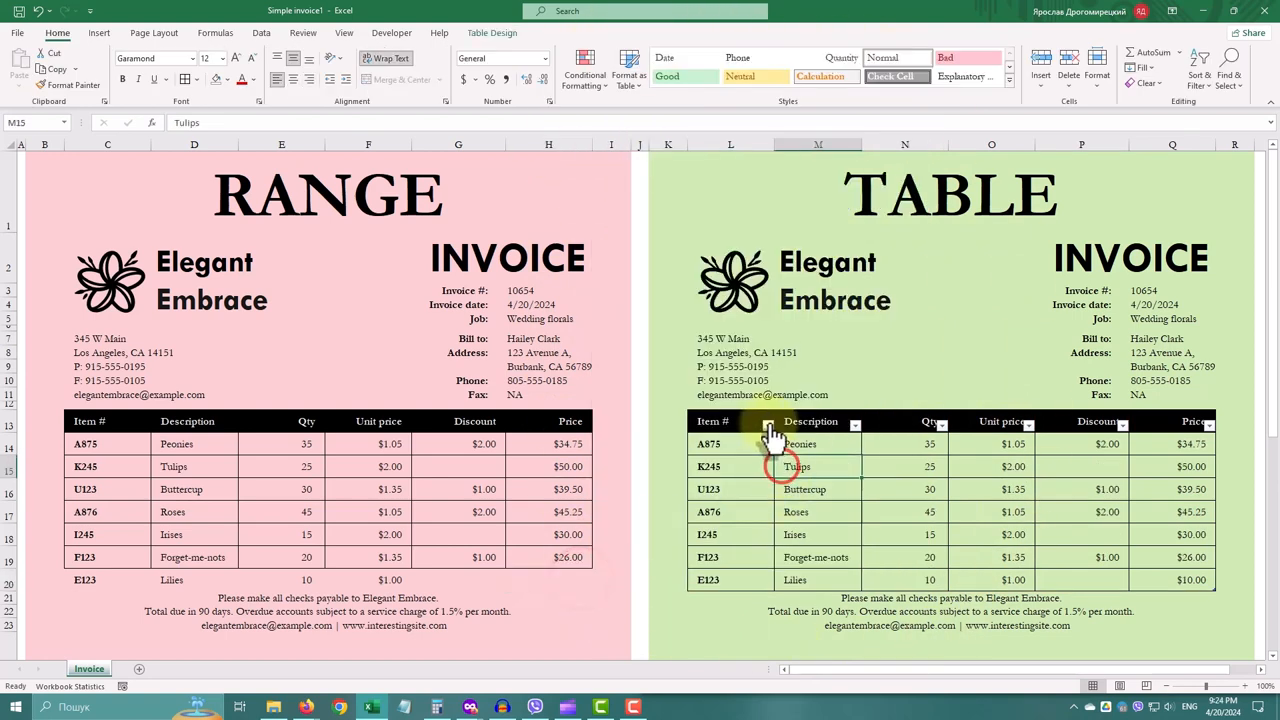
Filter the Item # column to codes starting with A
left_click(770, 420)
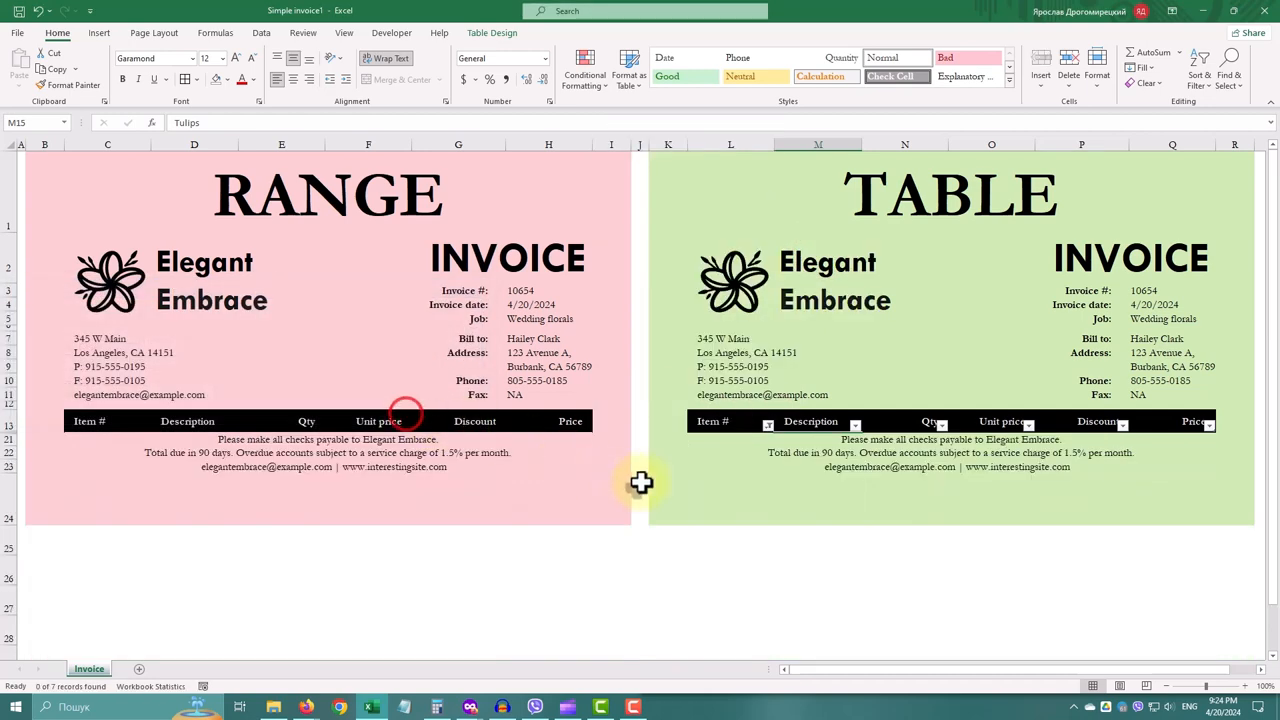
left_click(768, 420)
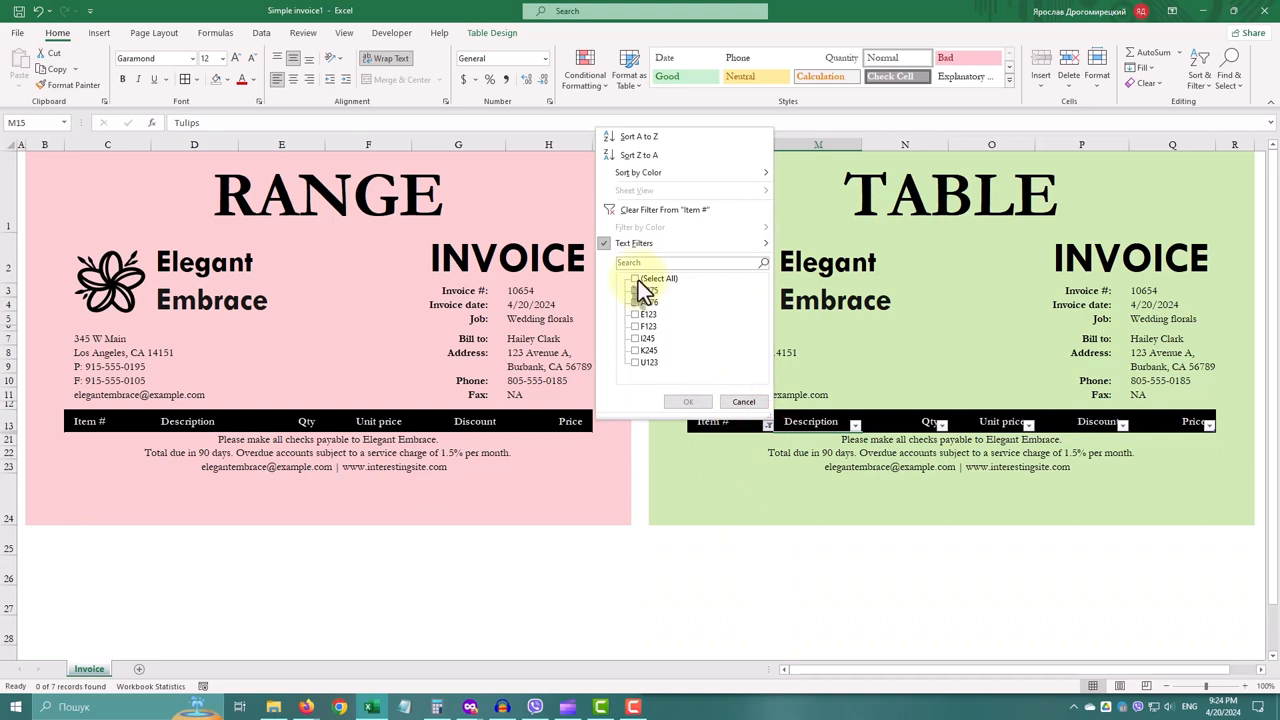
type("A")
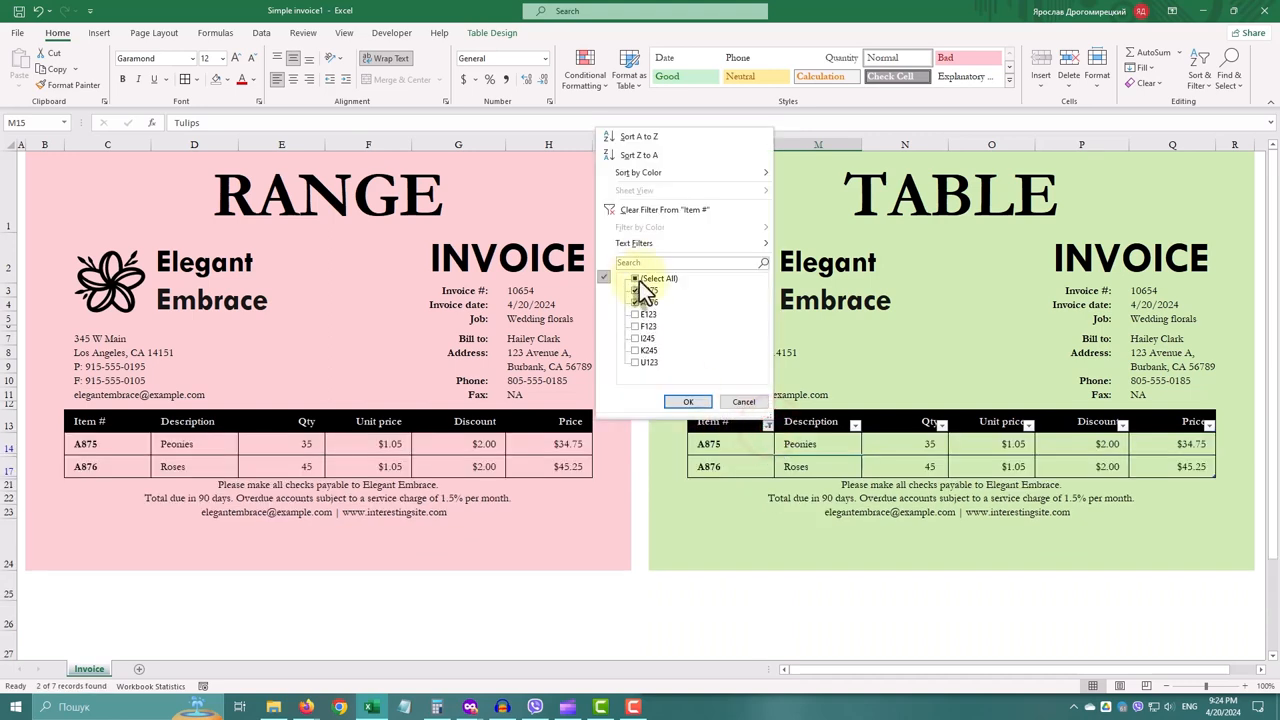
left_click(688, 400)
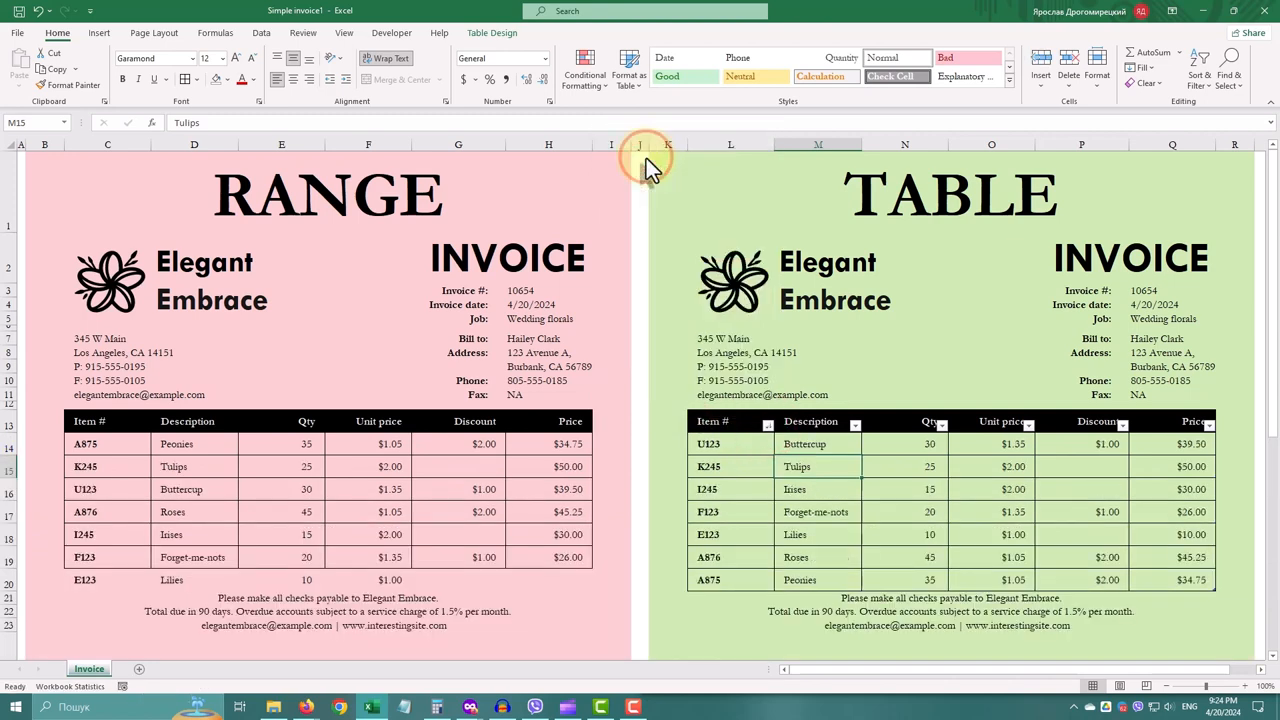
Sort the table rows by Description from A to Z
left_click(854, 420)
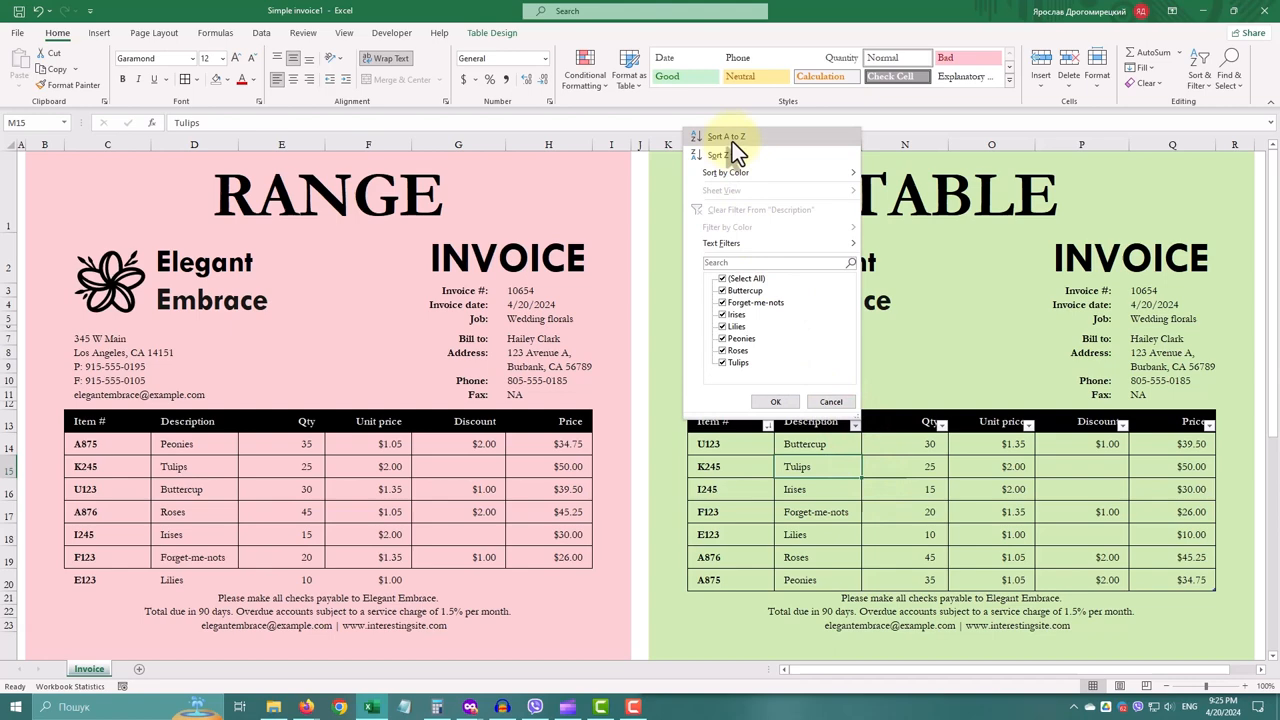
left_click(724, 136)
type("=N14*O14-P14")
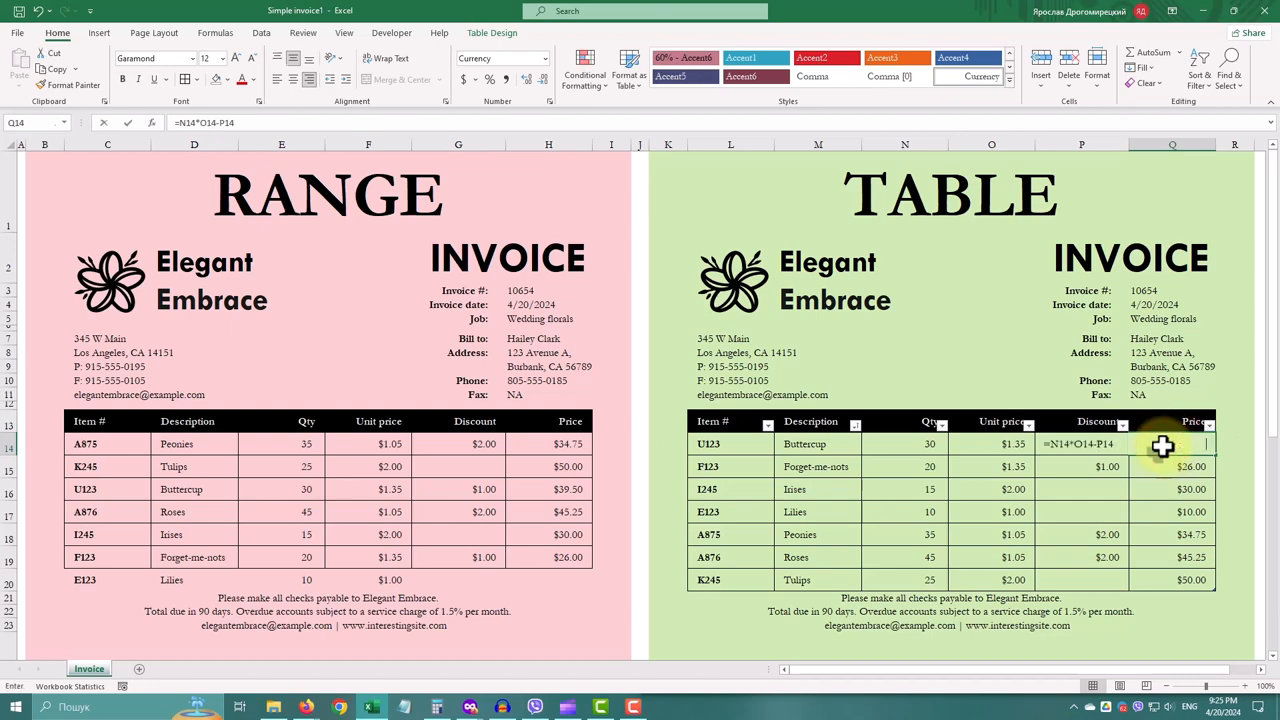
Fill the Price column with quantity times unit price minus discount (=N14*O14-P14)
left_click(904, 444)
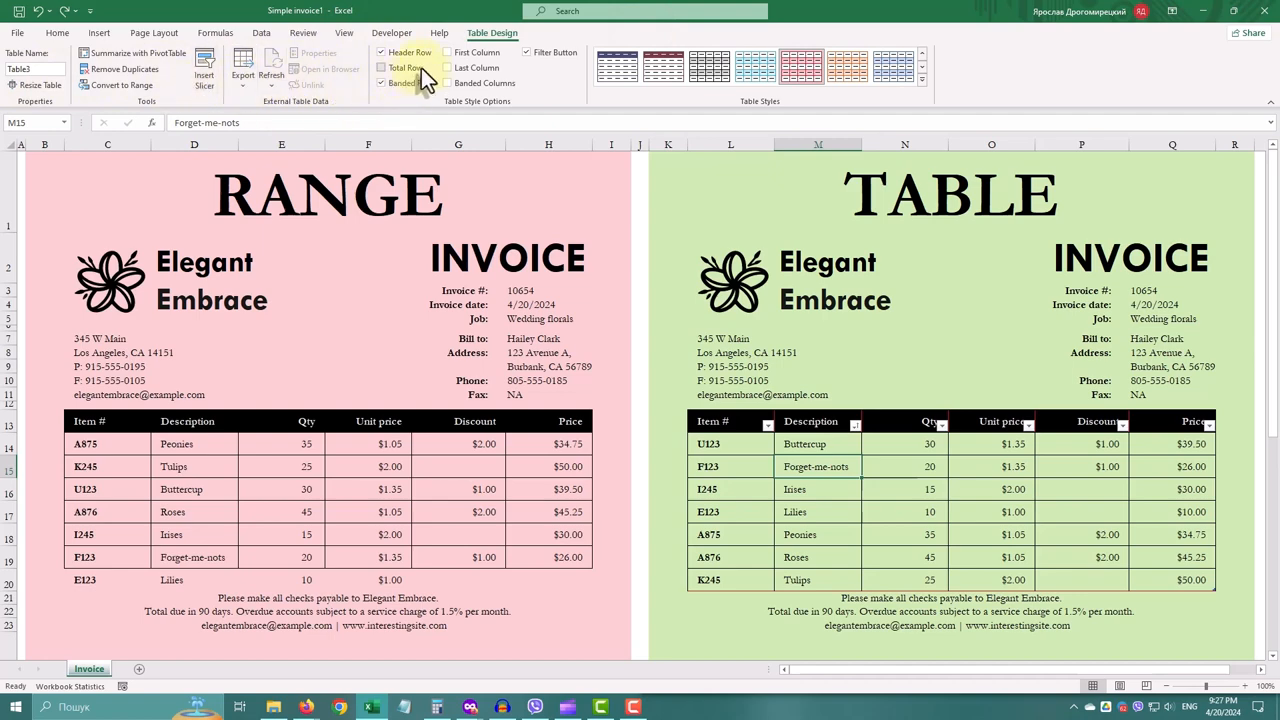
Add a Total Row beneath the table via Table Design
left_click(380, 68)
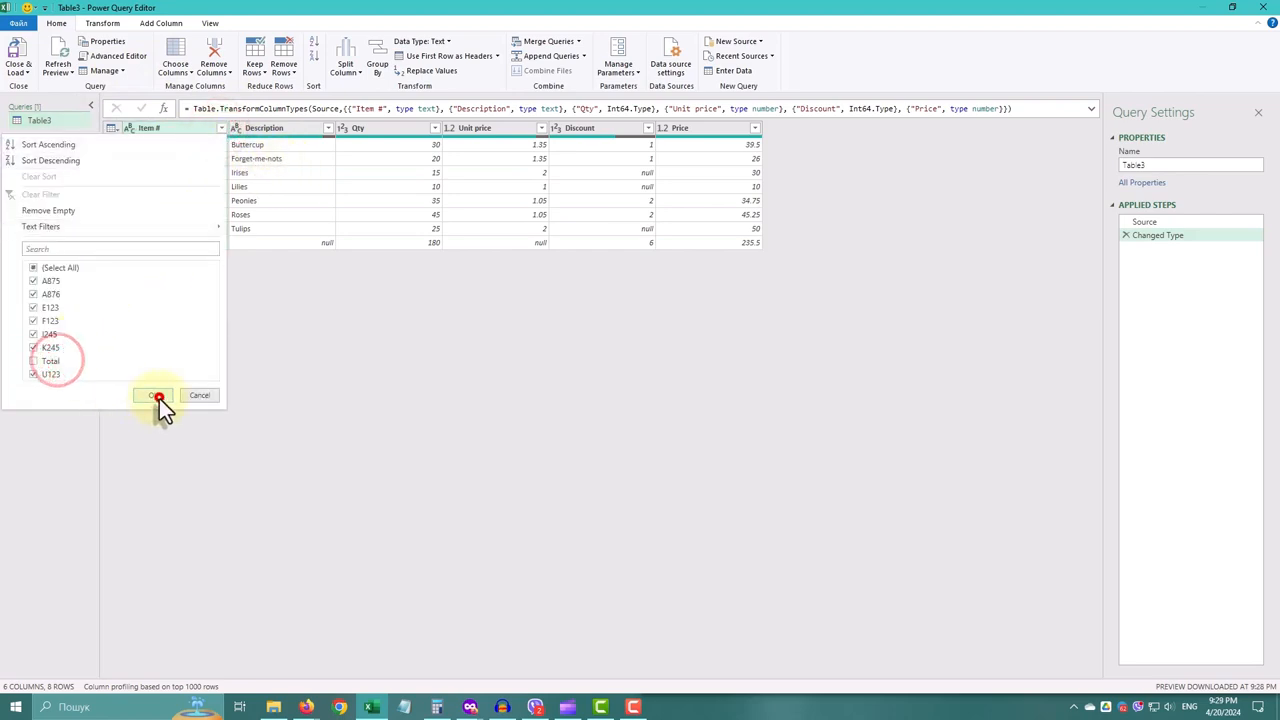
Exclude the Total row in Power Query and load the seven item rows to a new sheet
left_click(156, 396)
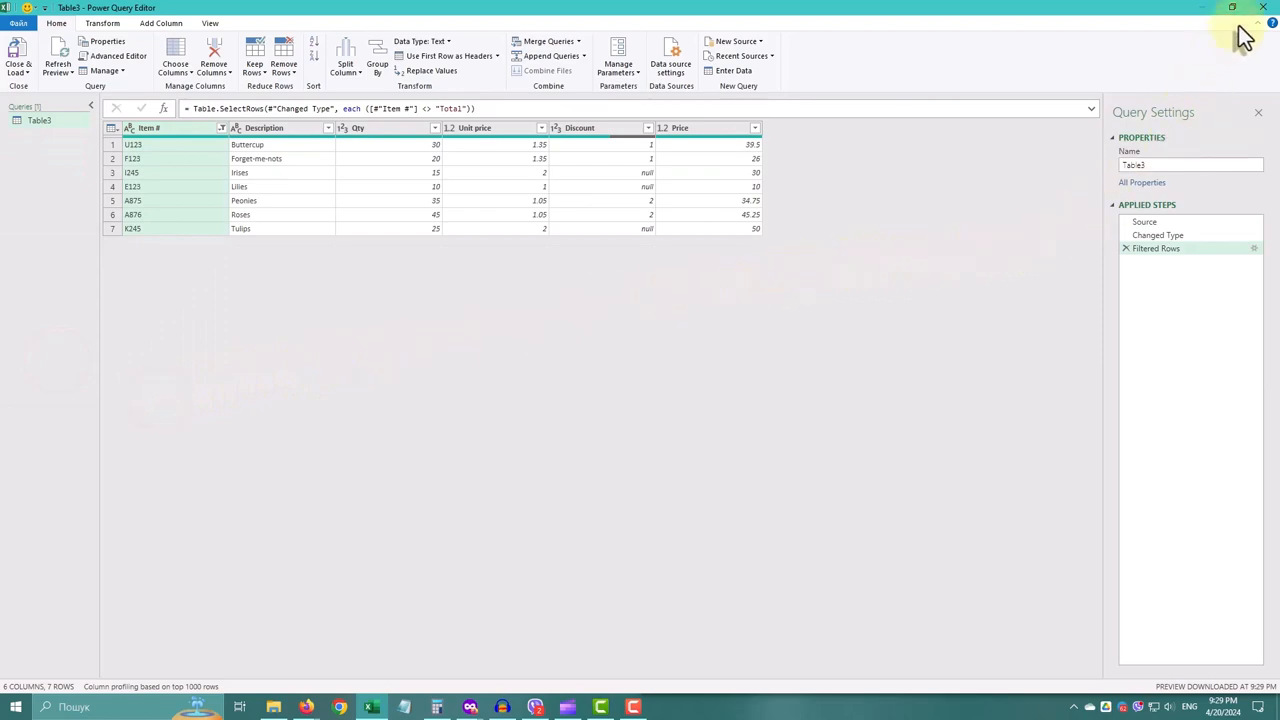
left_click(1264, 8)
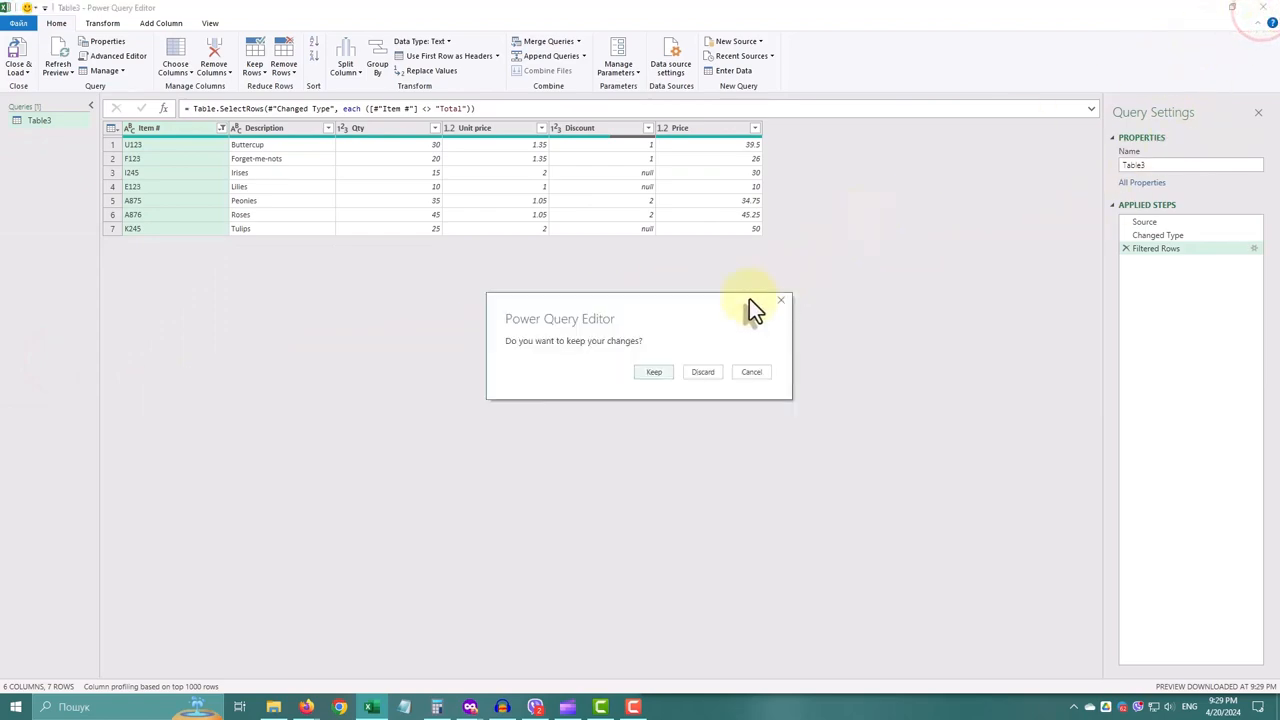
left_click(652, 370)
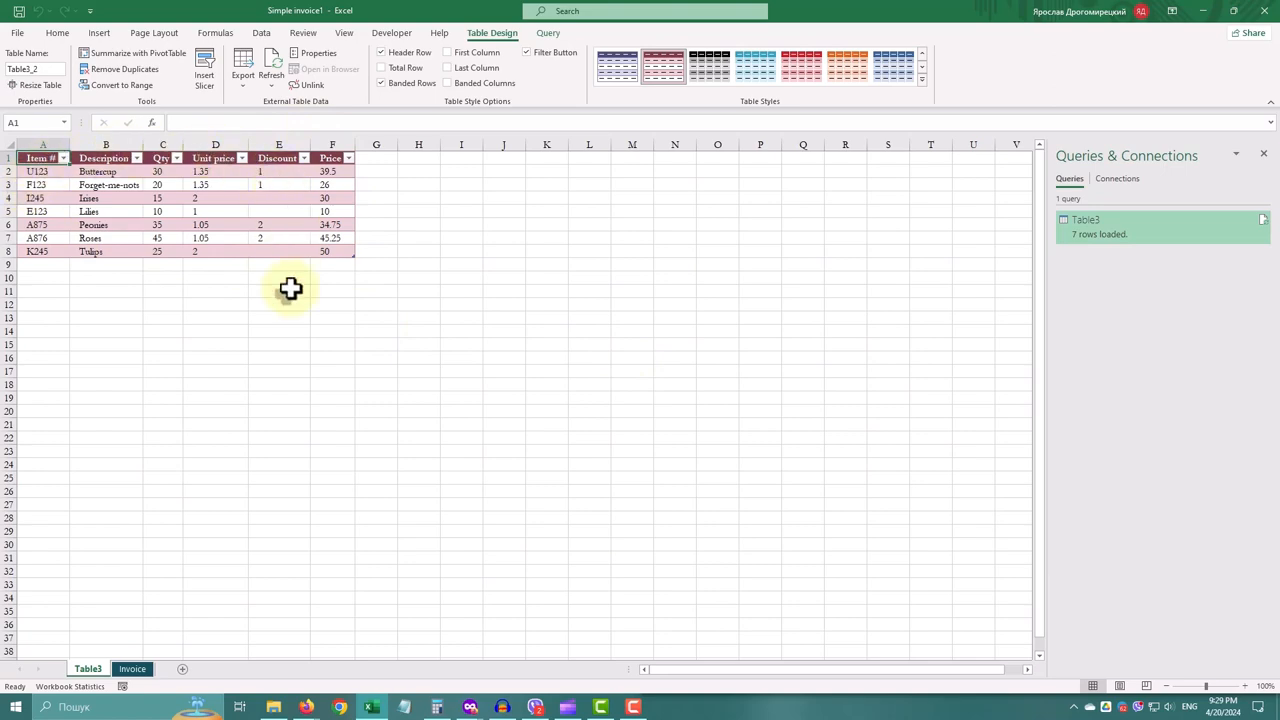
Return to the invoice sheet and close the Queries & Connections pane
left_click(132, 668)
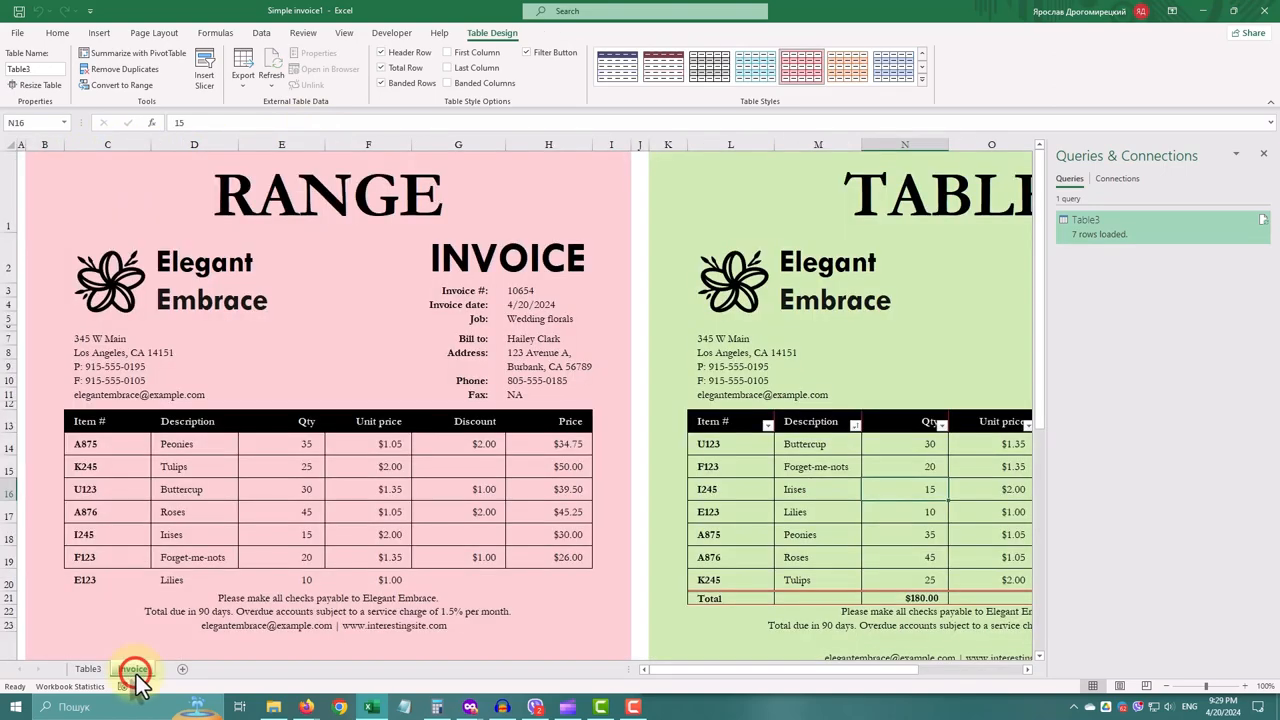
left_click(132, 668)
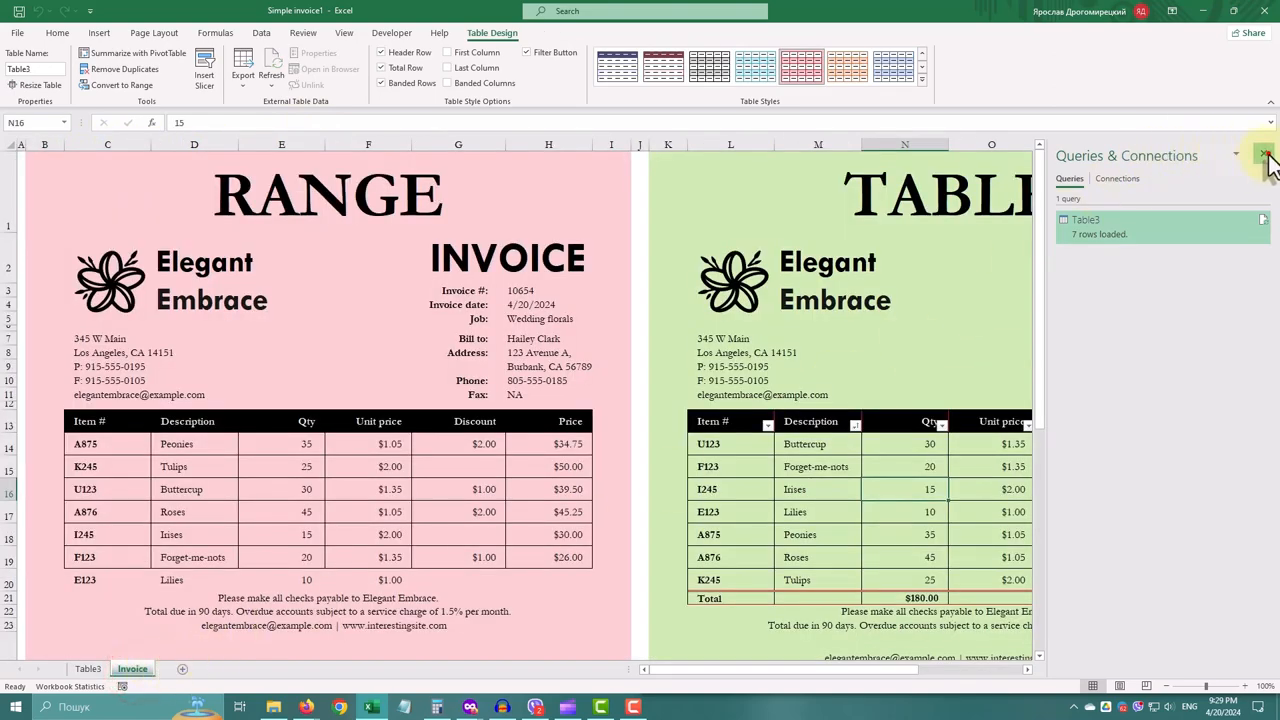
left_click(1268, 156)
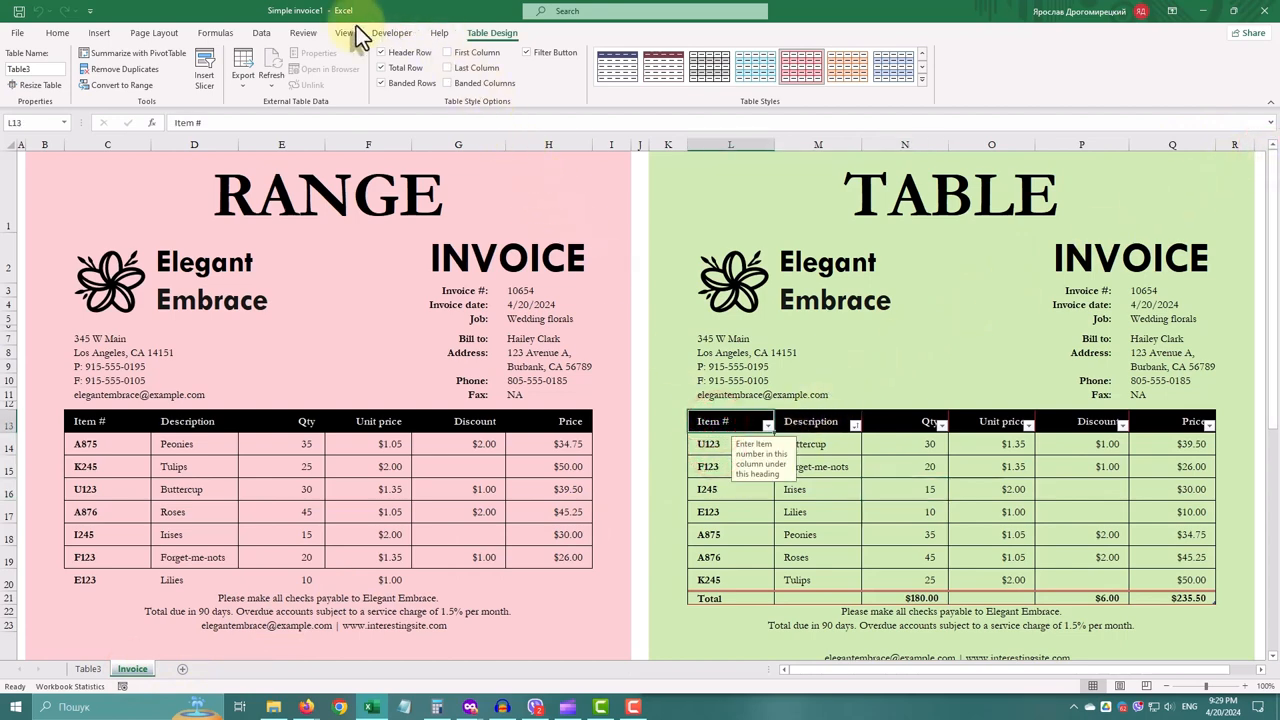
left_click(98, 32)
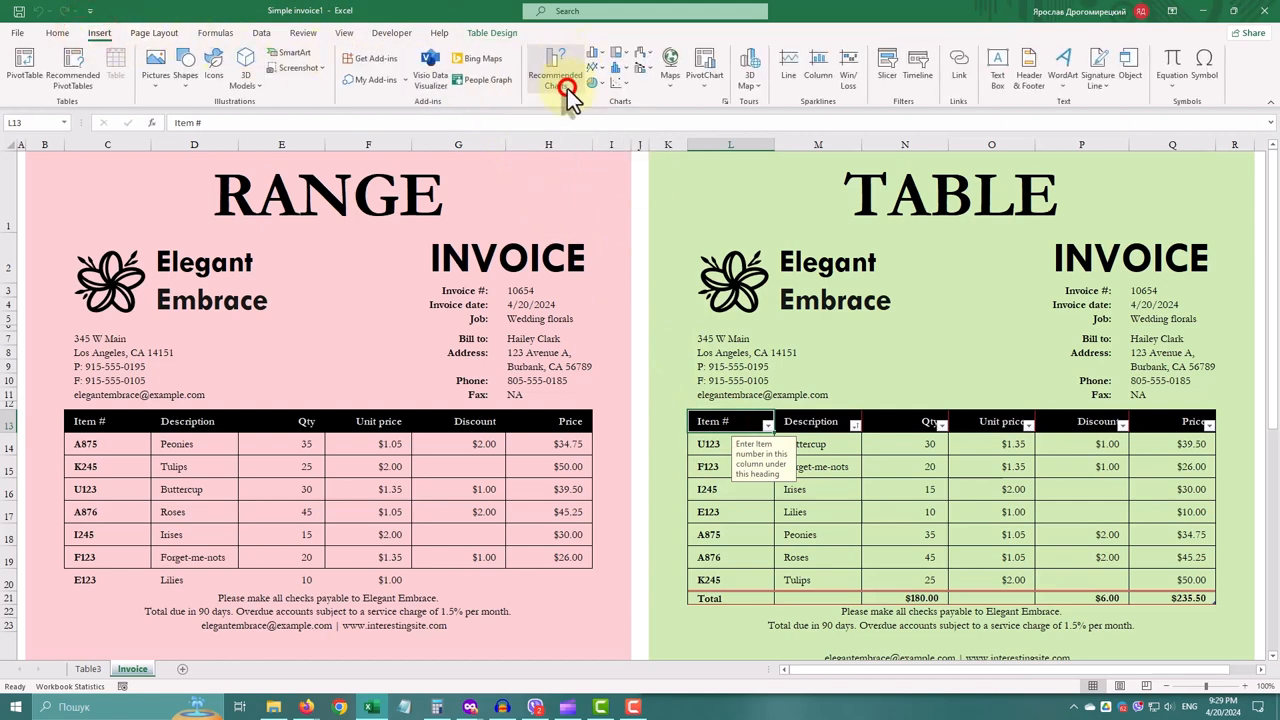
Insert a clustered bar chart from Recommended Charts for the table
left_click(556, 76)
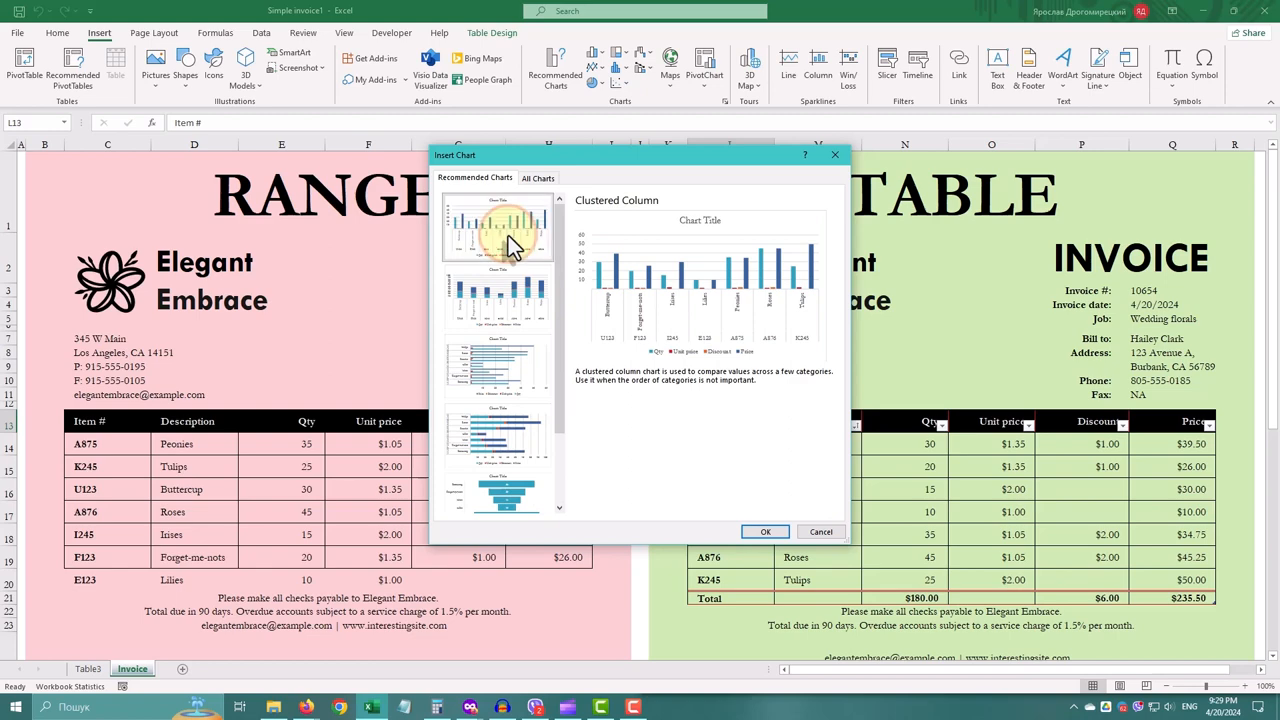
left_click(498, 364)
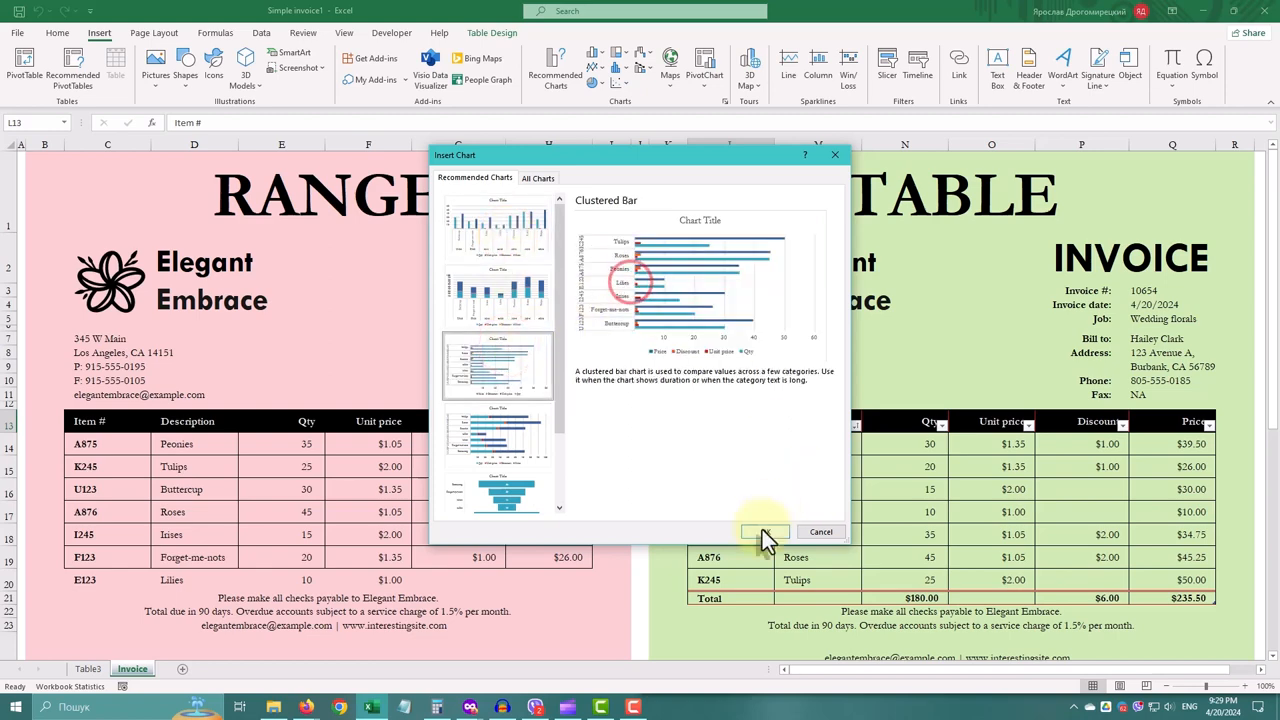
left_click(764, 532)
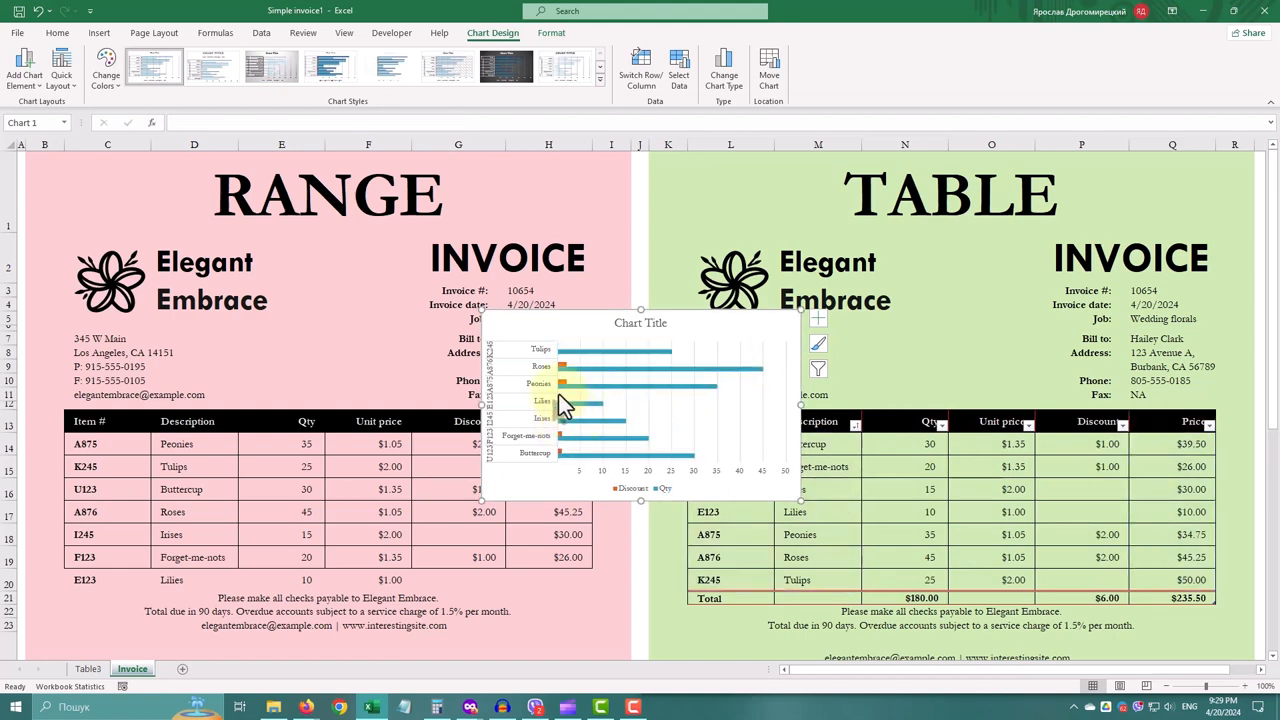
Position the Qty bar chart over the RANGE invoice and add data labels to the bars
left_click(564, 368)
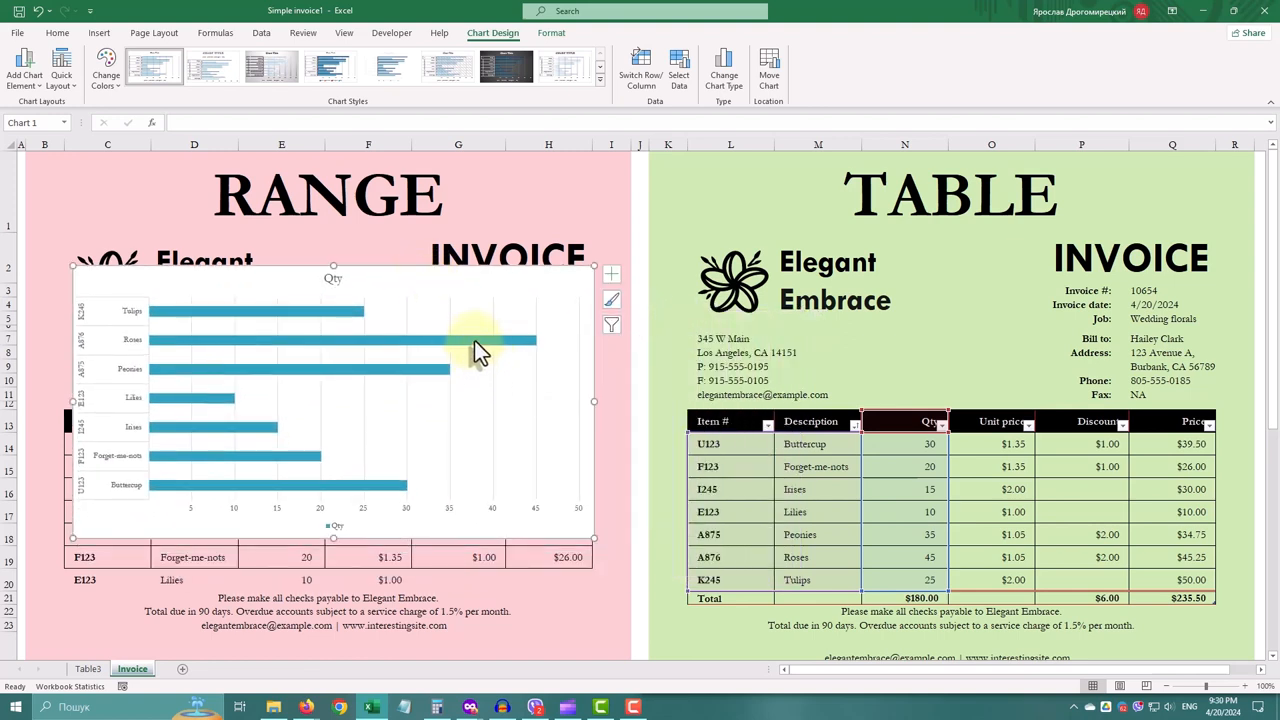
right_click(480, 344)
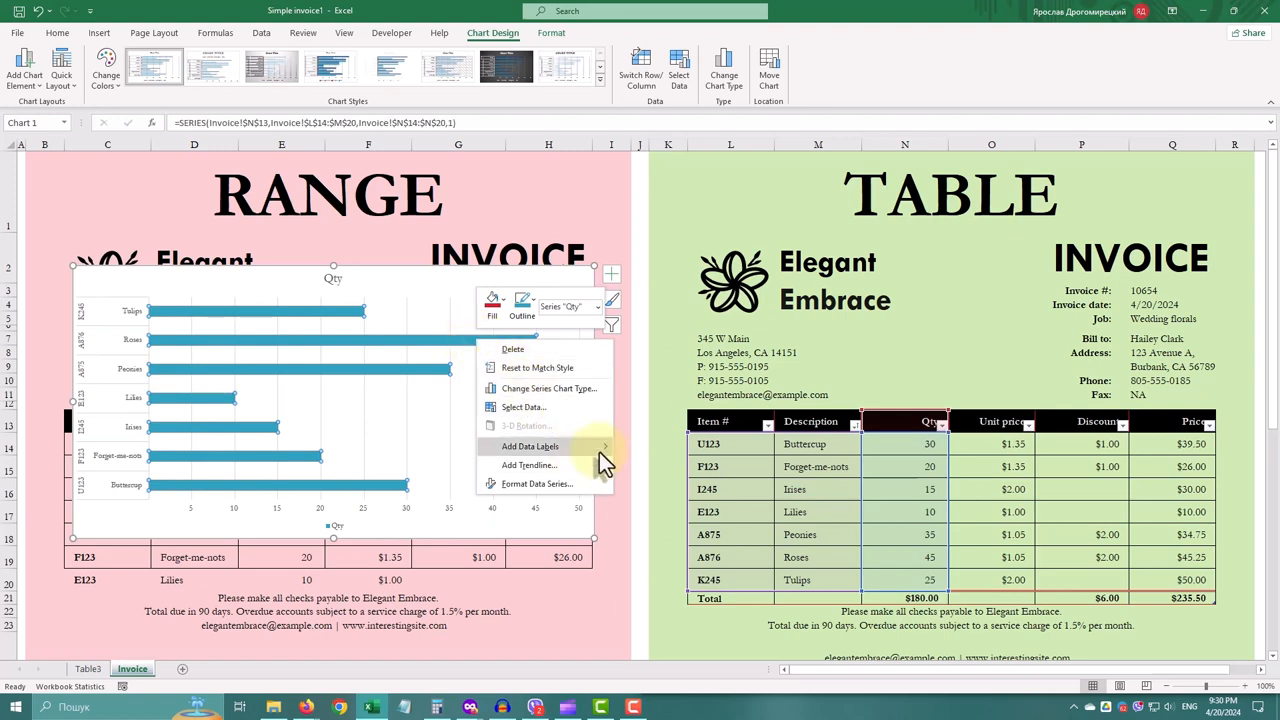
left_click(530, 446)
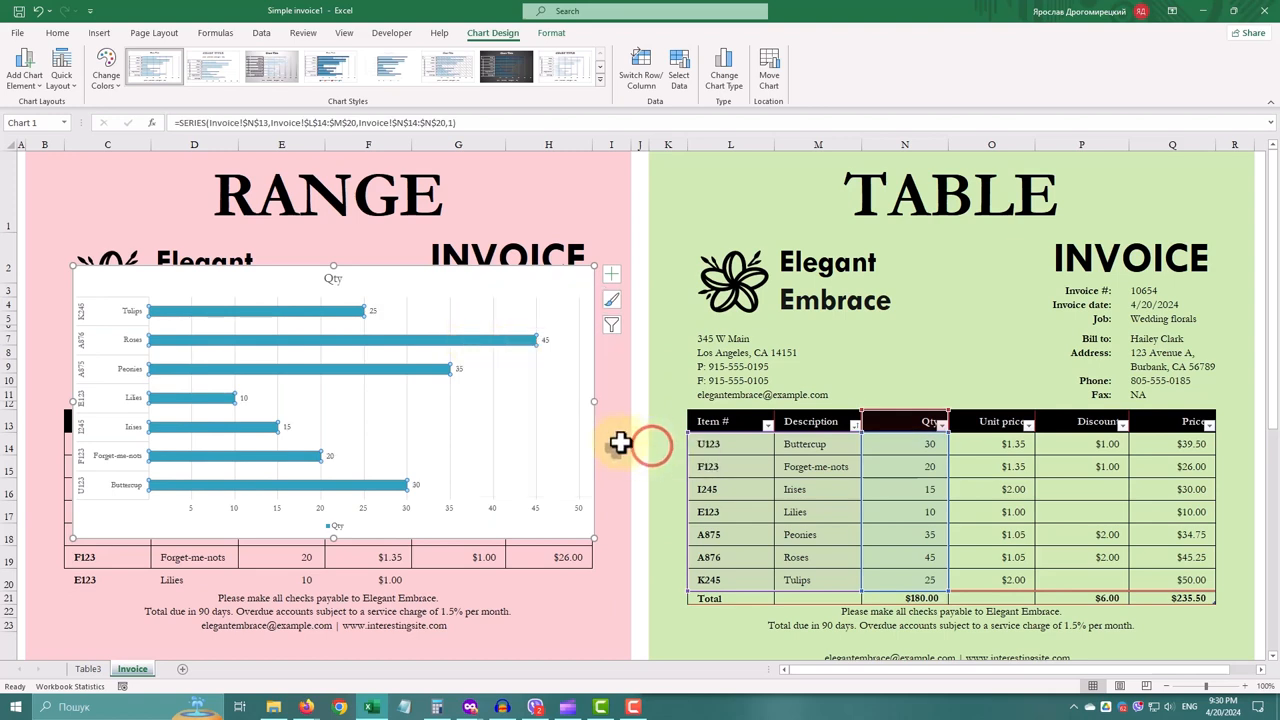
mouse_move(464, 380)
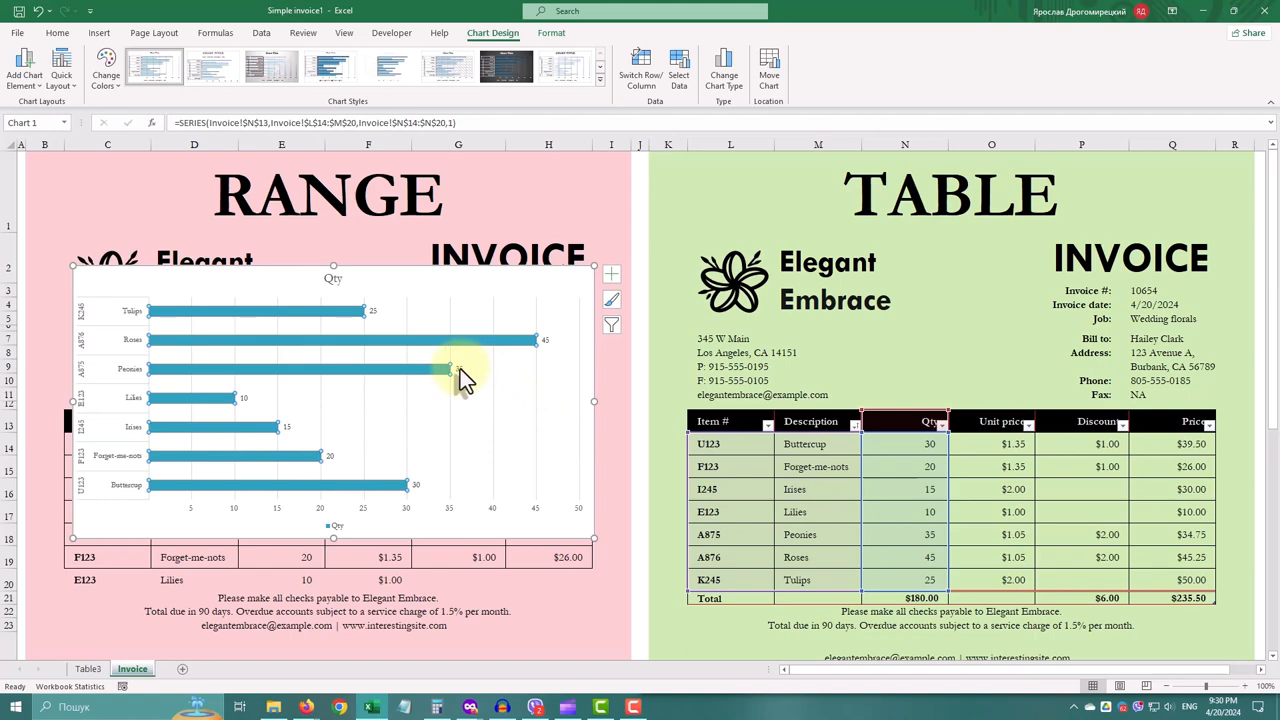